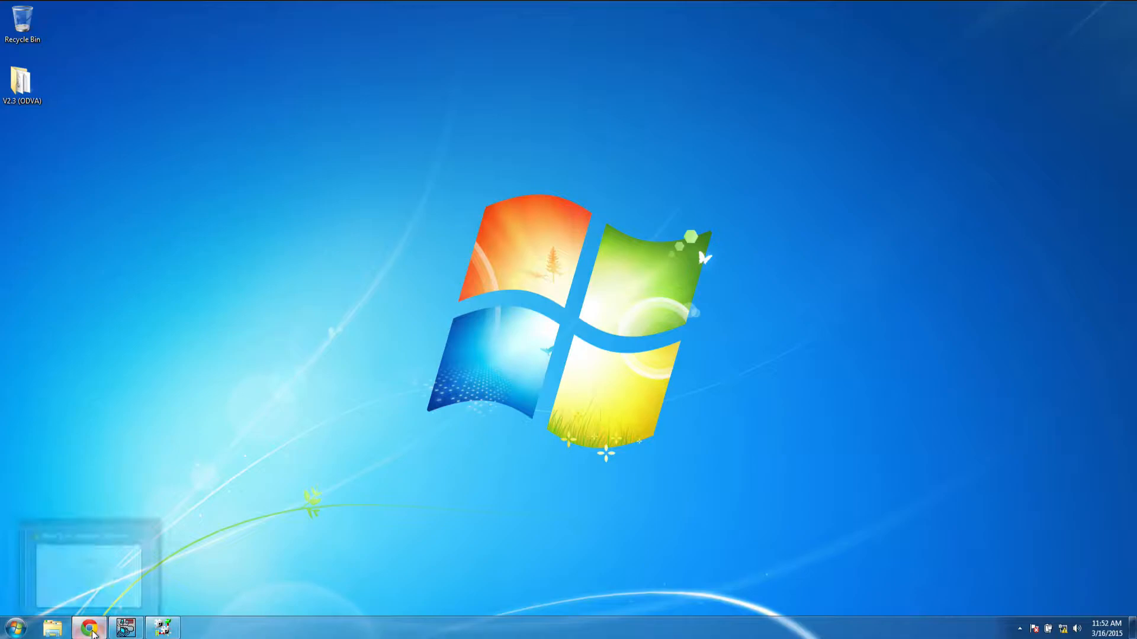
Step: Launch Chrome and browse to the VIPA coupler web page at 192.168.1.71
left_click(89, 627)
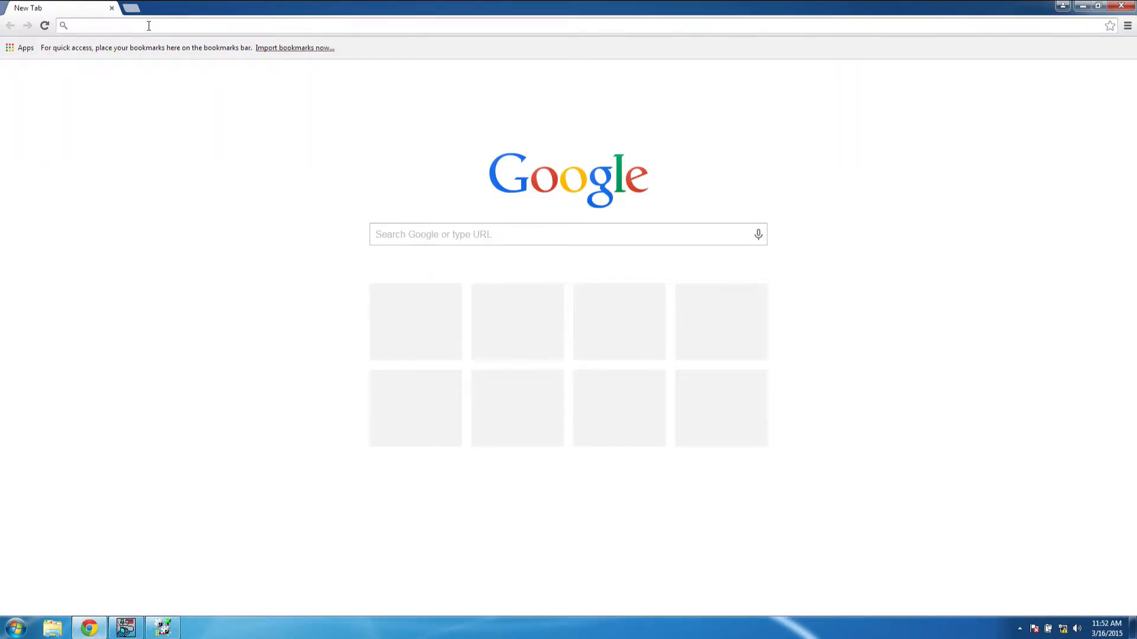
type("192.168.1.71")
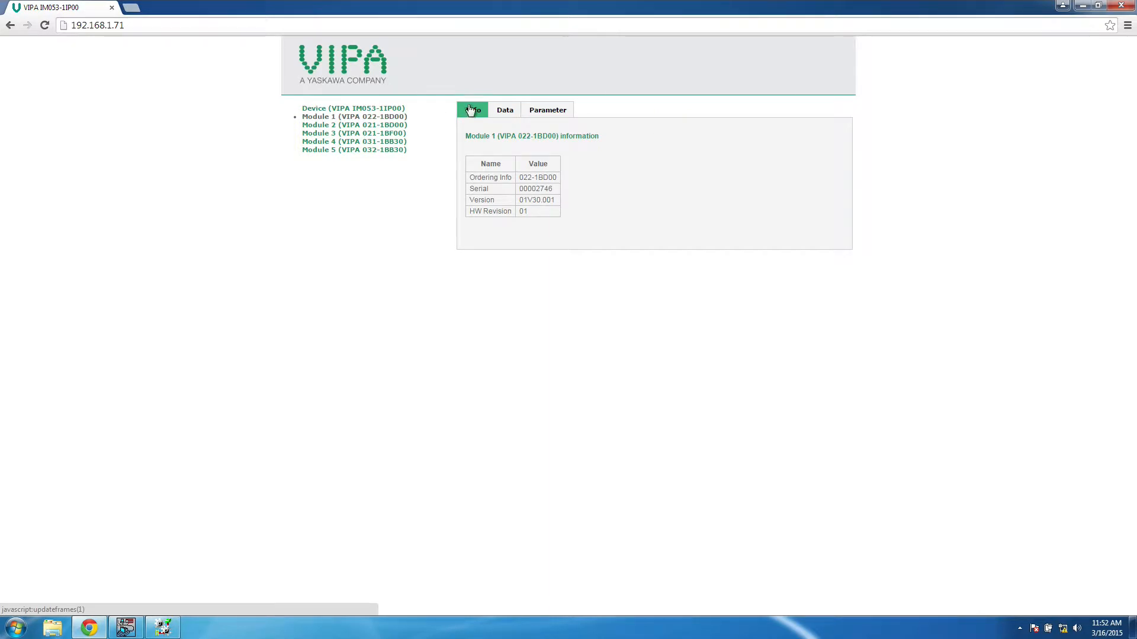
Step: Review Modules 1, 4 and 5 parameters, leaving CH0 function unchanged, then show Device info
left_click(547, 110)
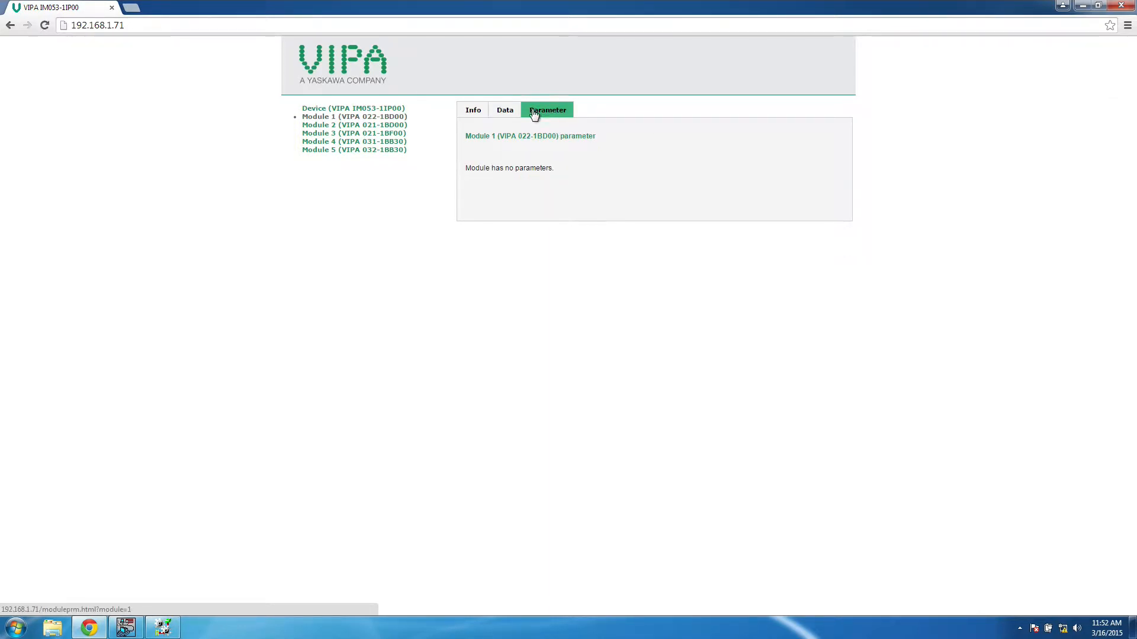
mouse_move(398, 141)
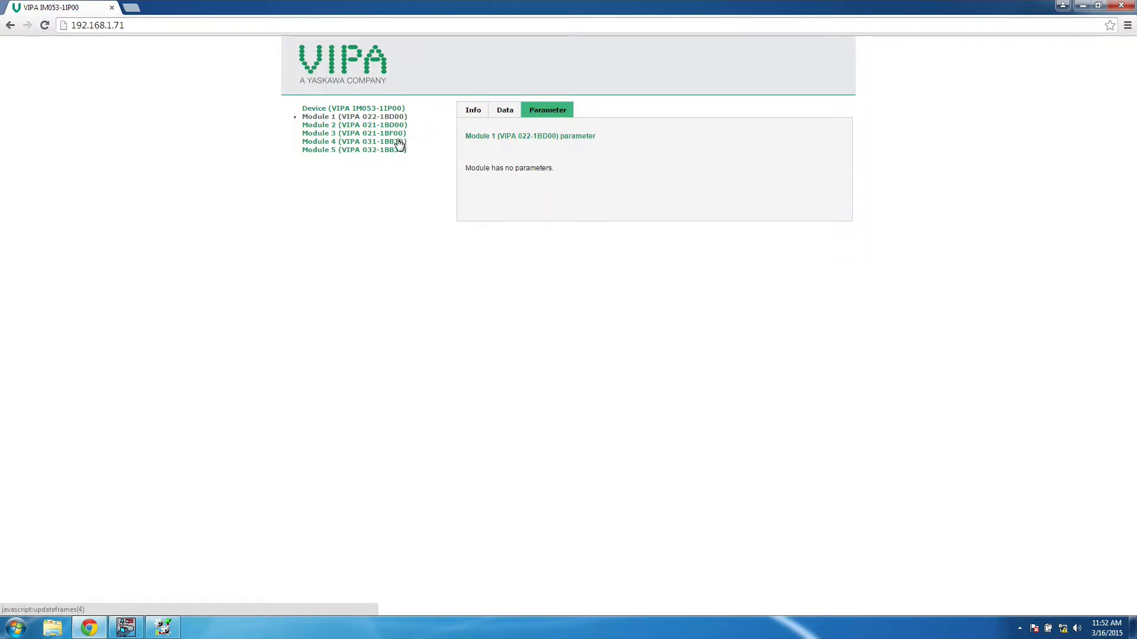
left_click(354, 142)
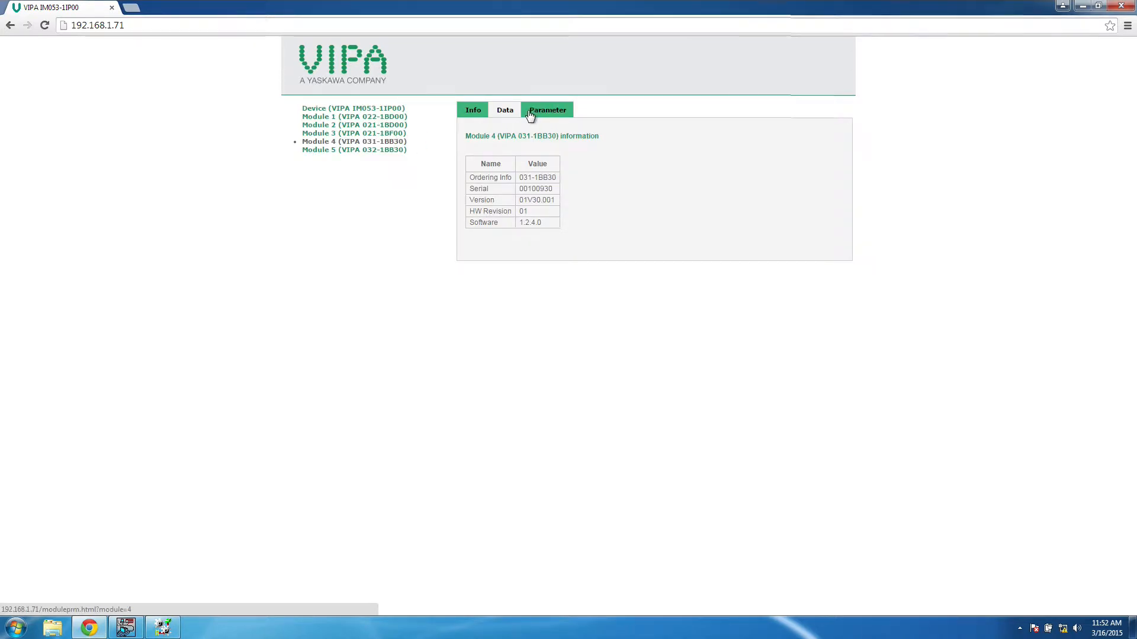
left_click(547, 109)
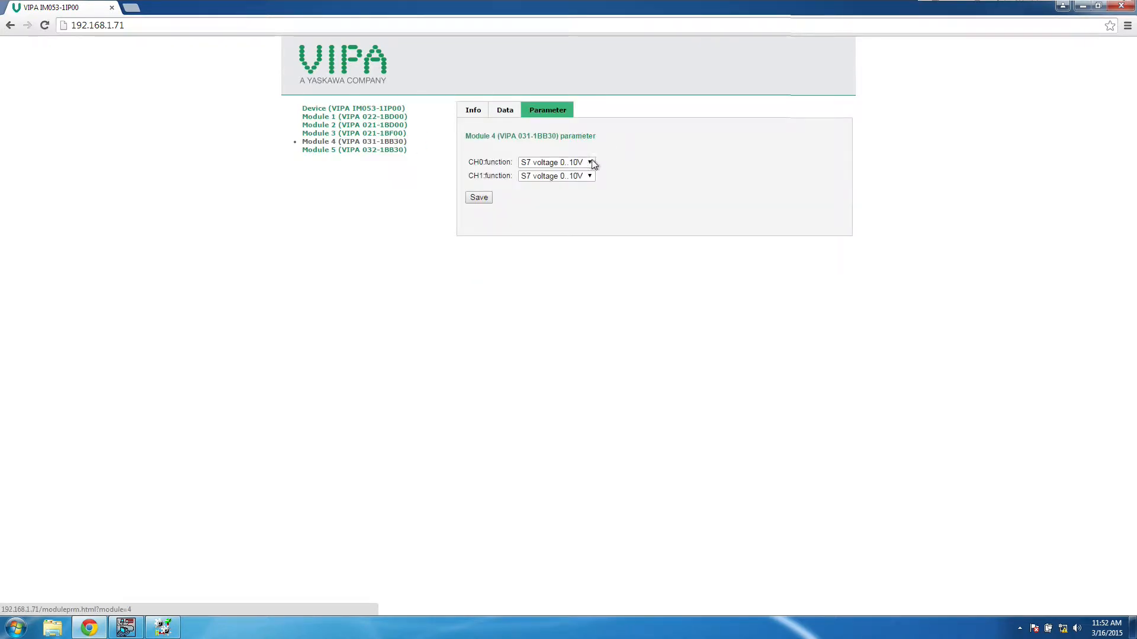
left_click(555, 162)
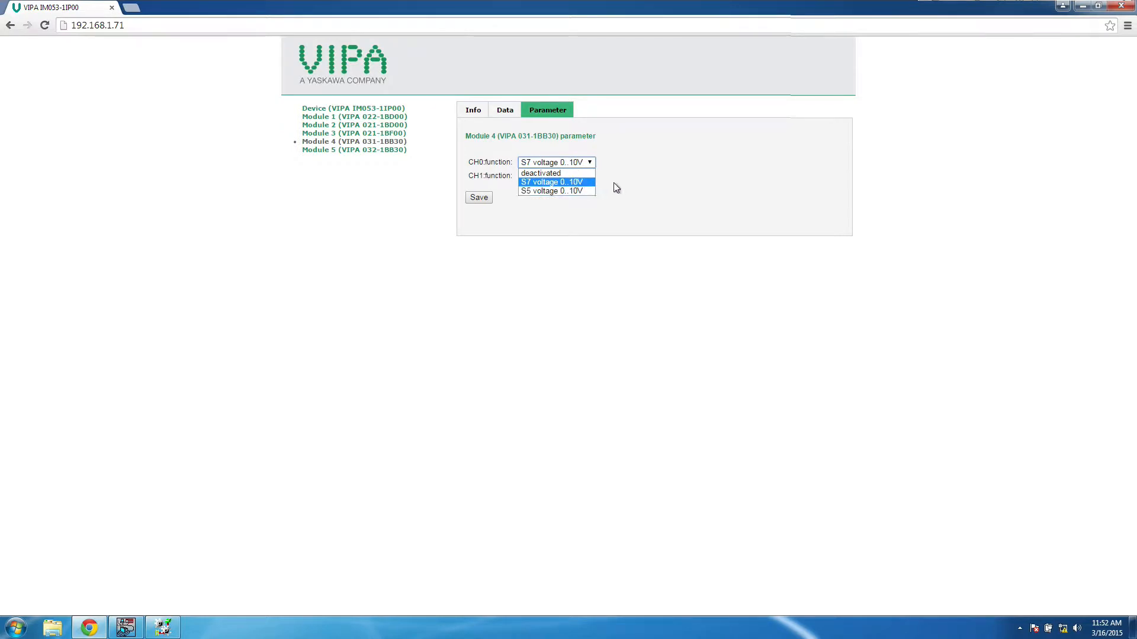
left_click(553, 181)
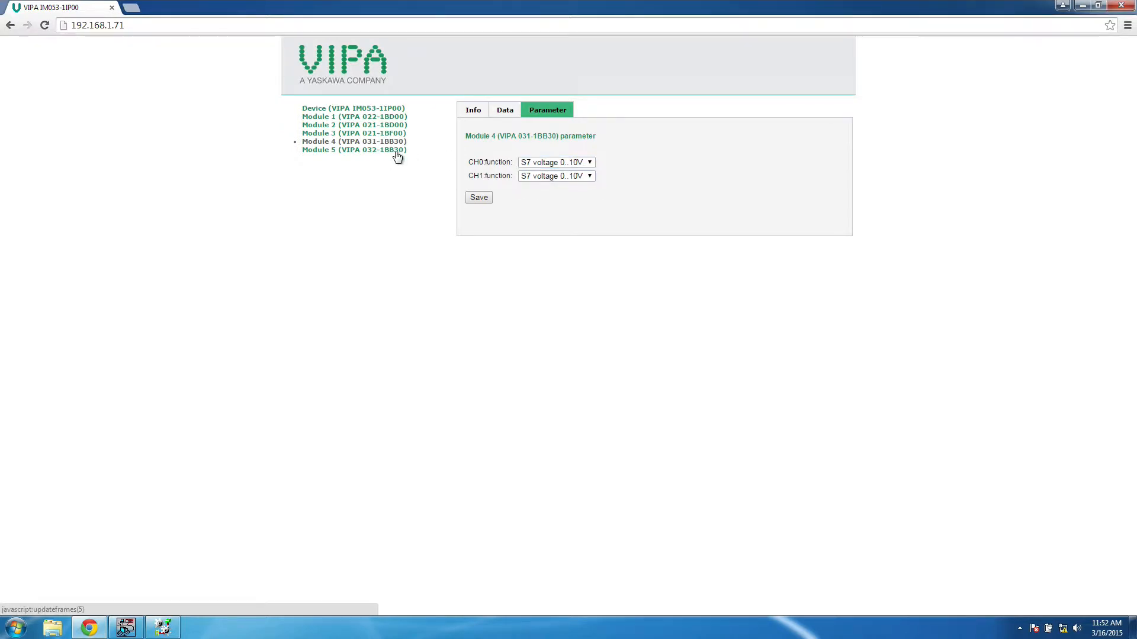
left_click(354, 150)
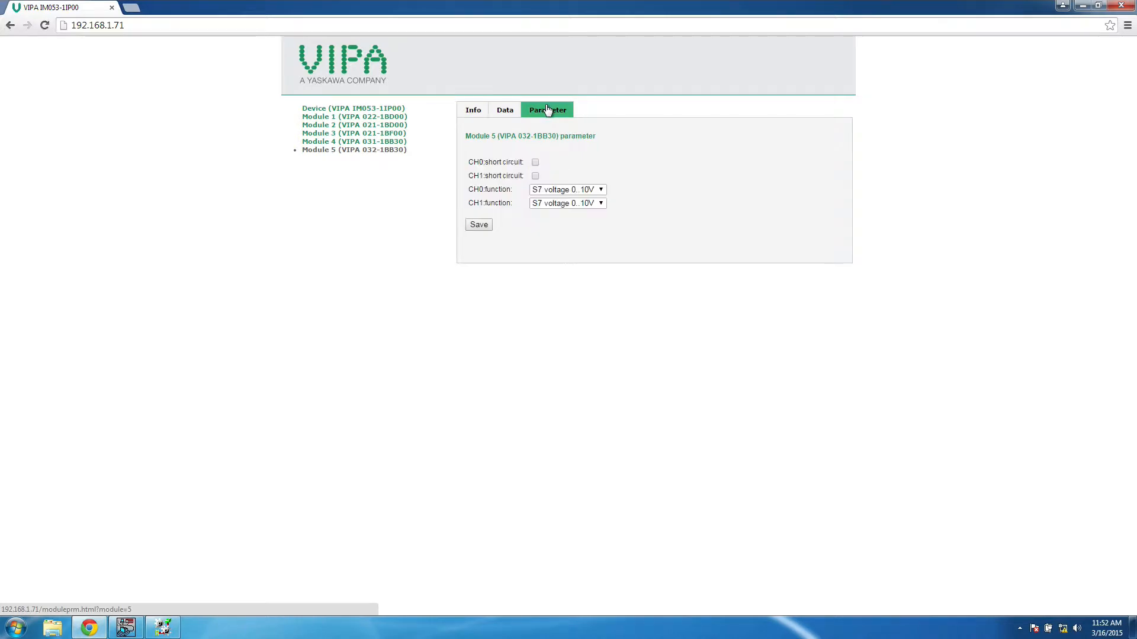
mouse_move(611, 178)
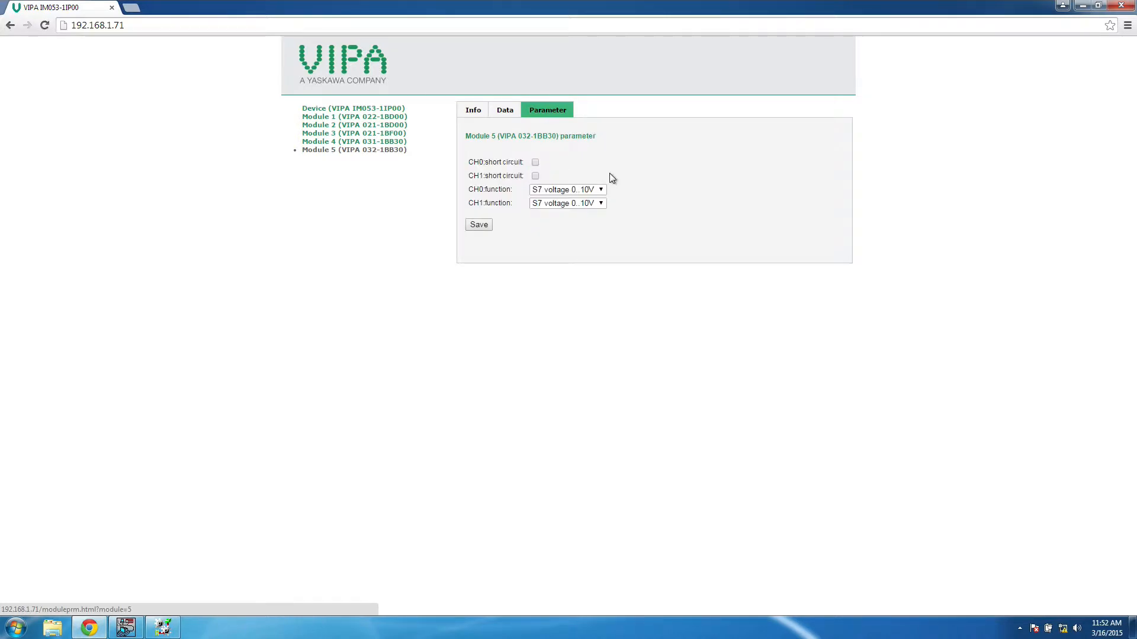
left_click(353, 108)
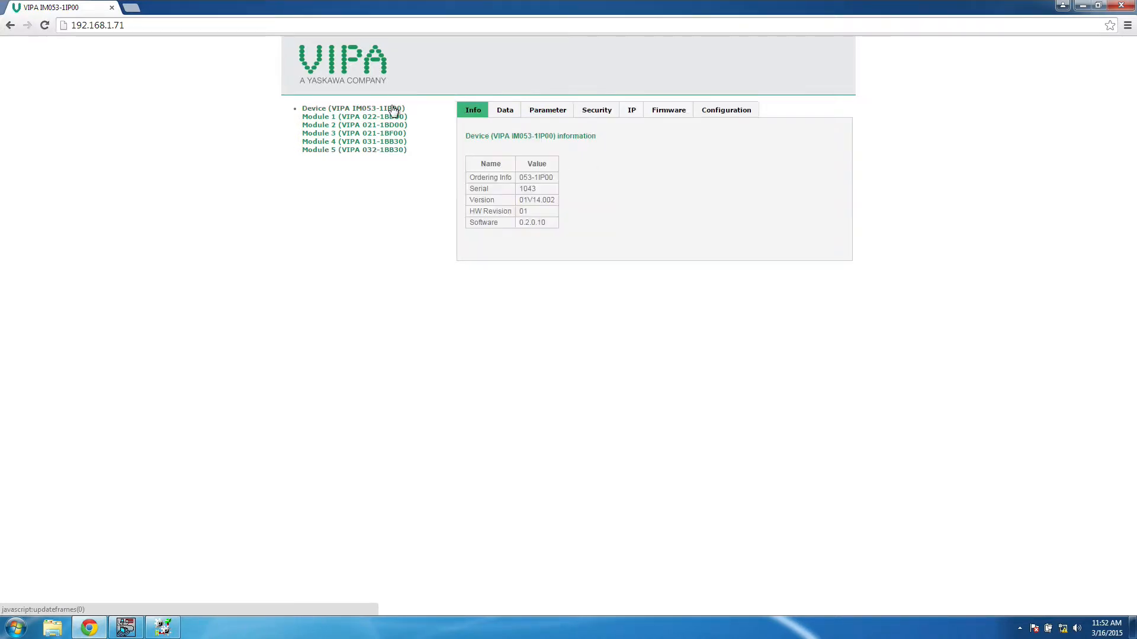
Step: On the Configuration page, save device and module parameters to remanent memory
left_click(724, 110)
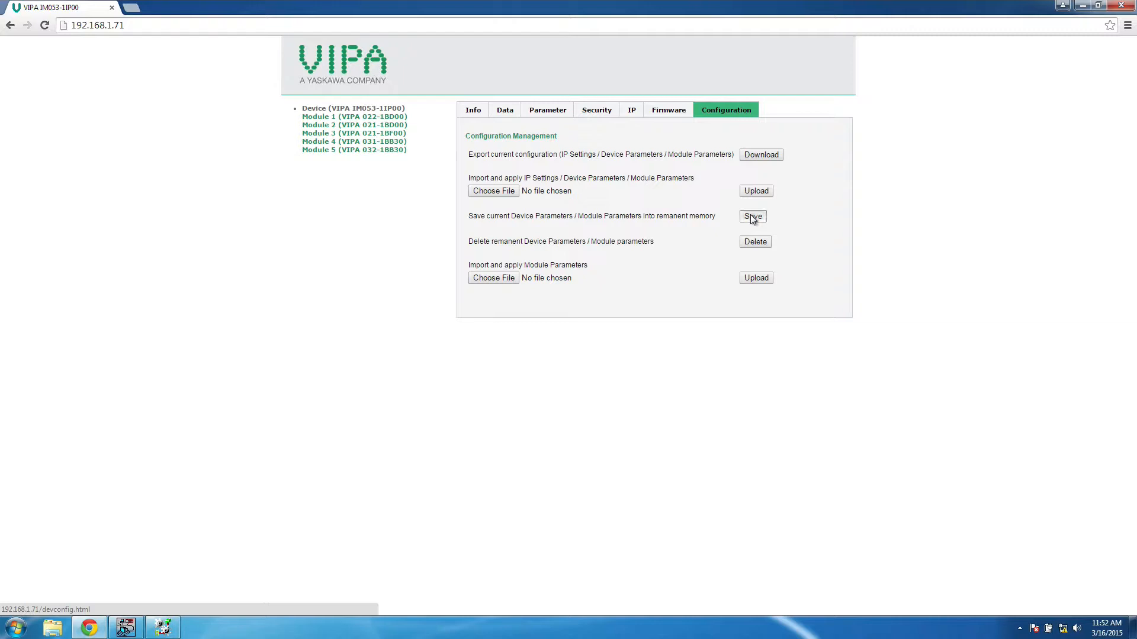
left_click(752, 216)
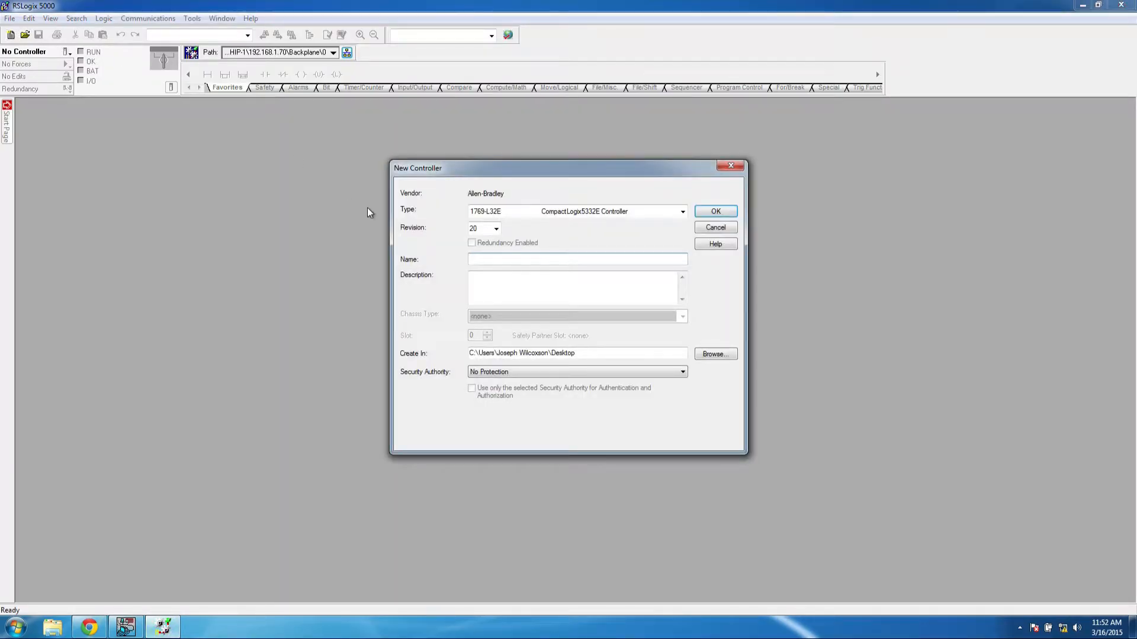
Step: Name the new 1769-L32E controller project VIPA_SLIO and confirm it
type("VIPA_SLIO")
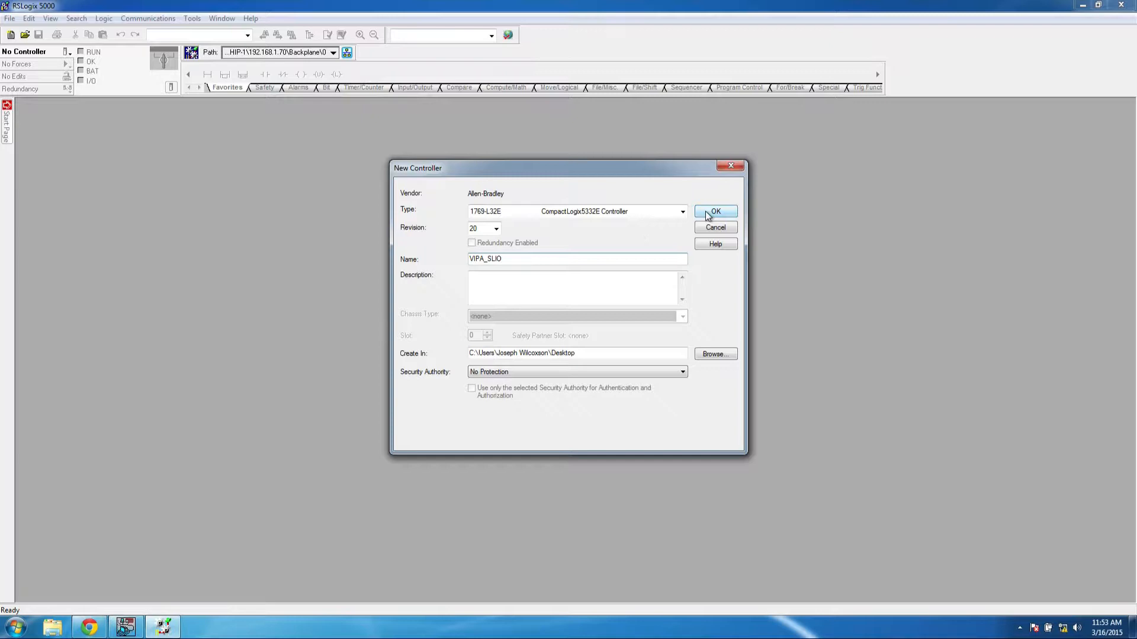
left_click(715, 211)
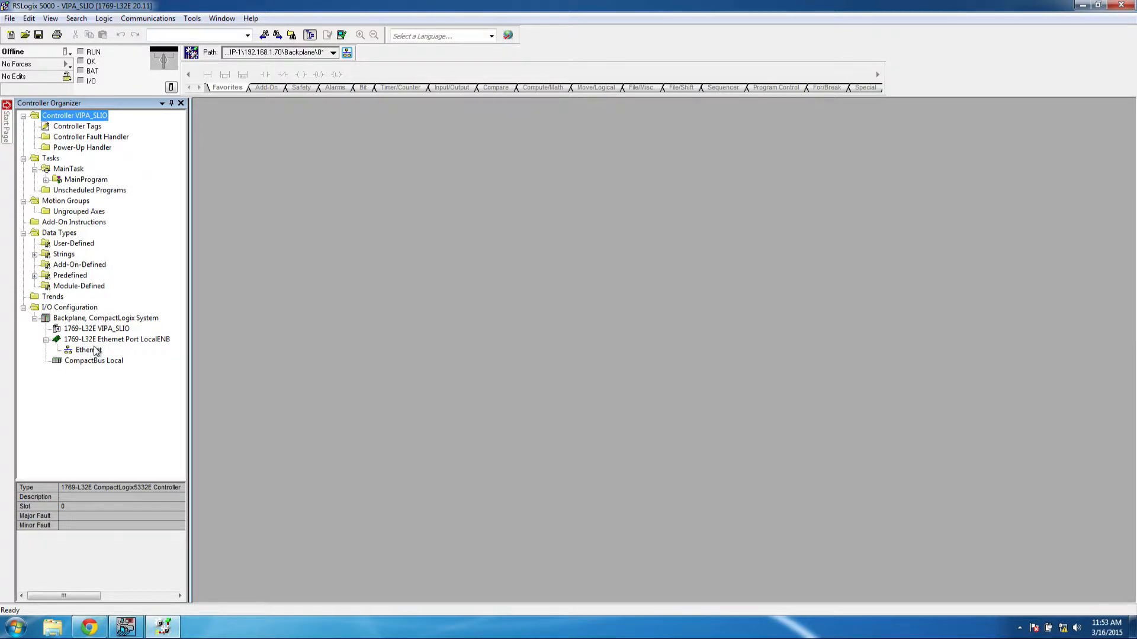
Step: Add a Generic Ethernet Module (ETHERNET-MODULE) under the controller's Ethernet network
right_click(85, 349)
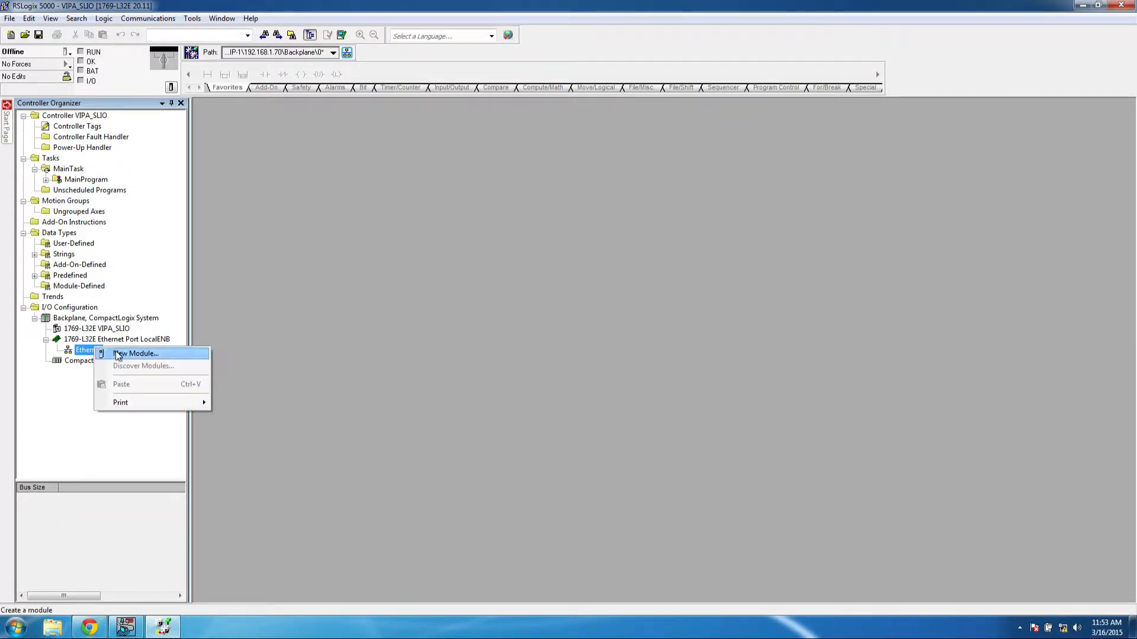
left_click(135, 353)
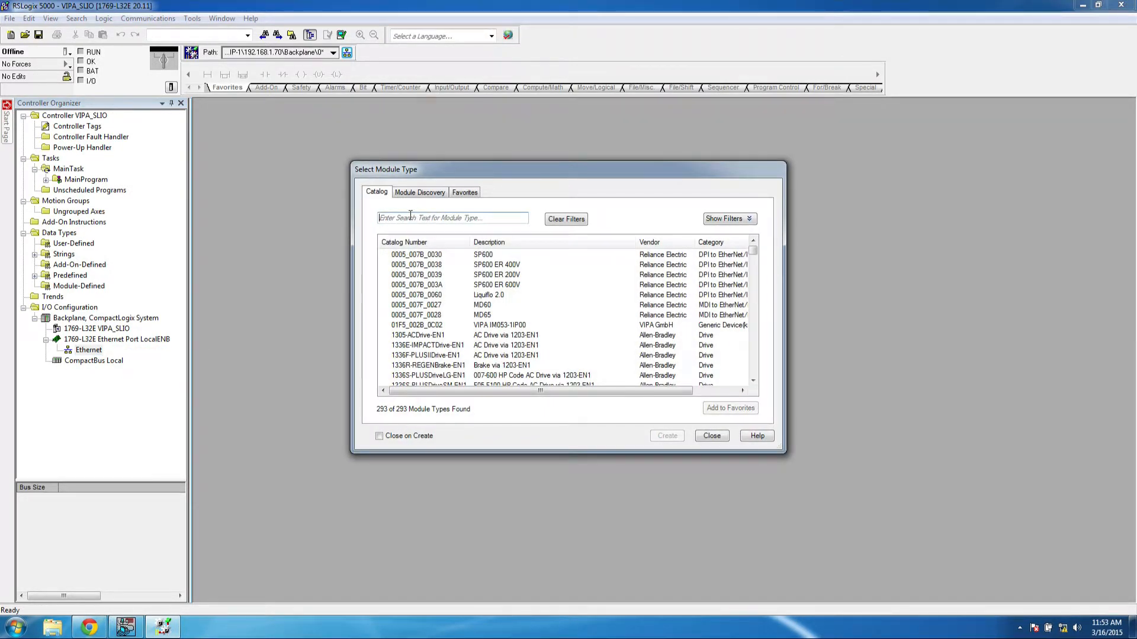
type("gener")
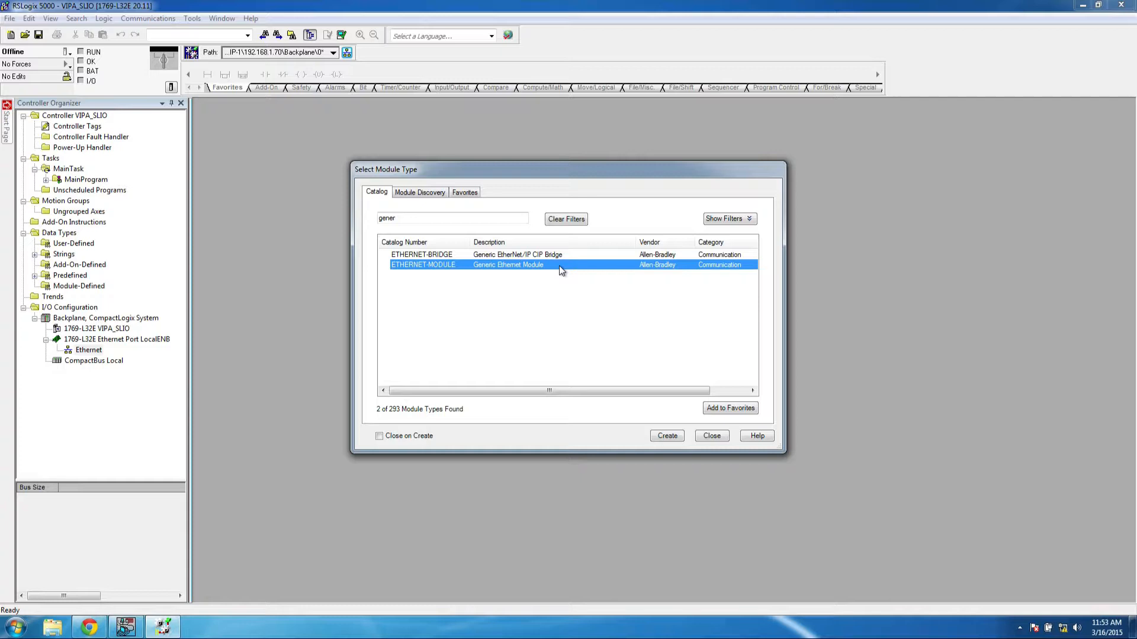
left_click(666, 436)
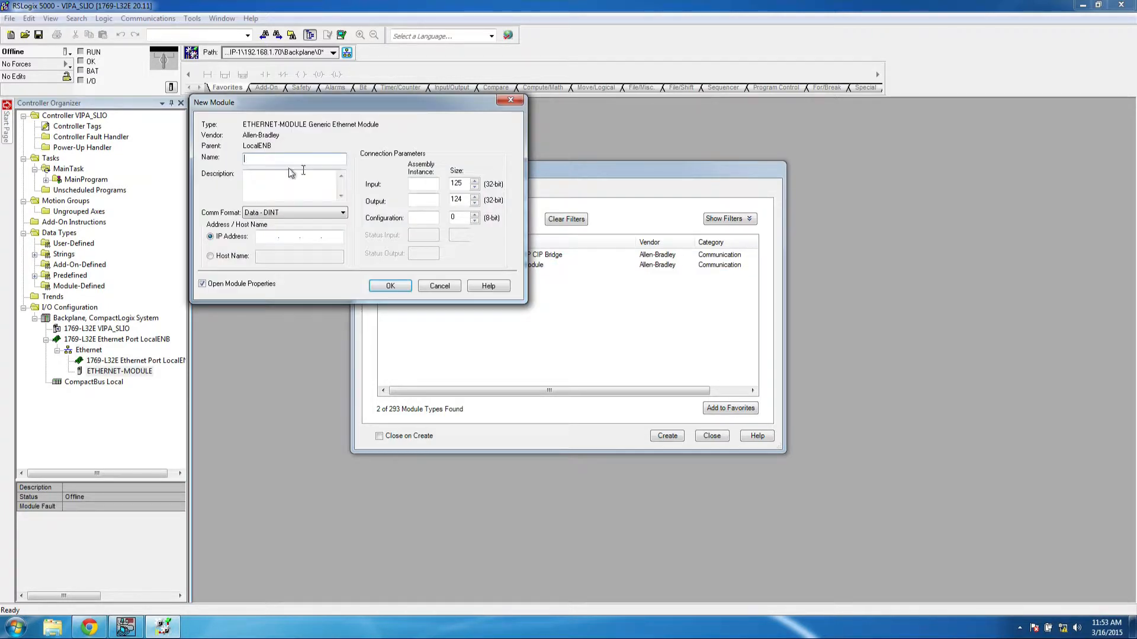
Step: Name the module VIPA_053IP with SINT data format and IP address 192.168.1.71
type("VIPA_053IP")
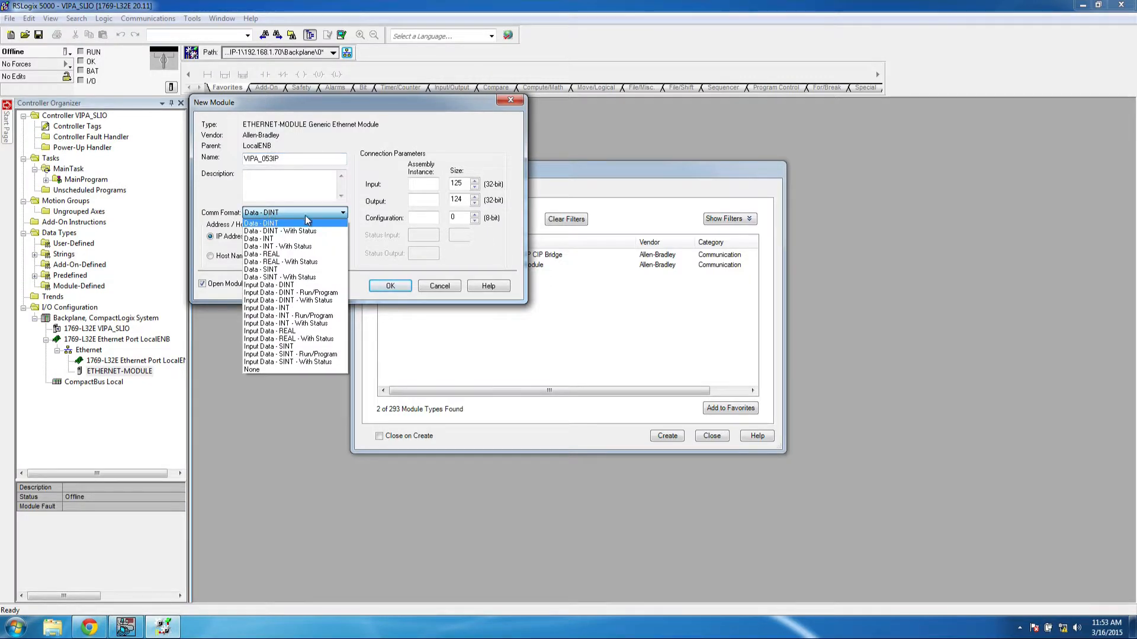
left_click(261, 269)
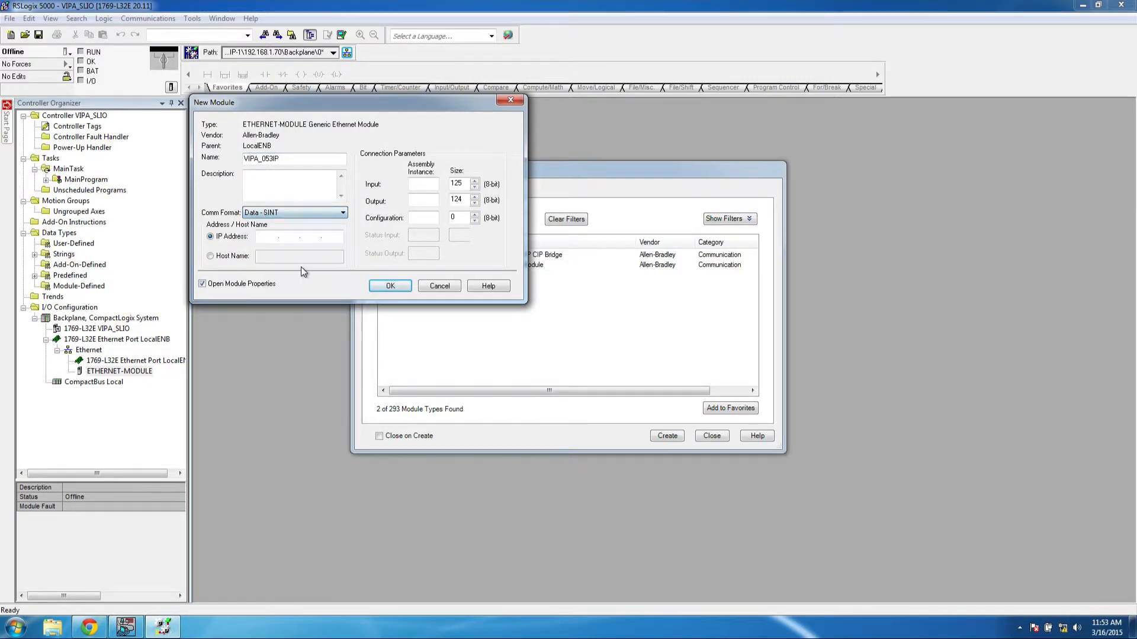
type("192 . . .")
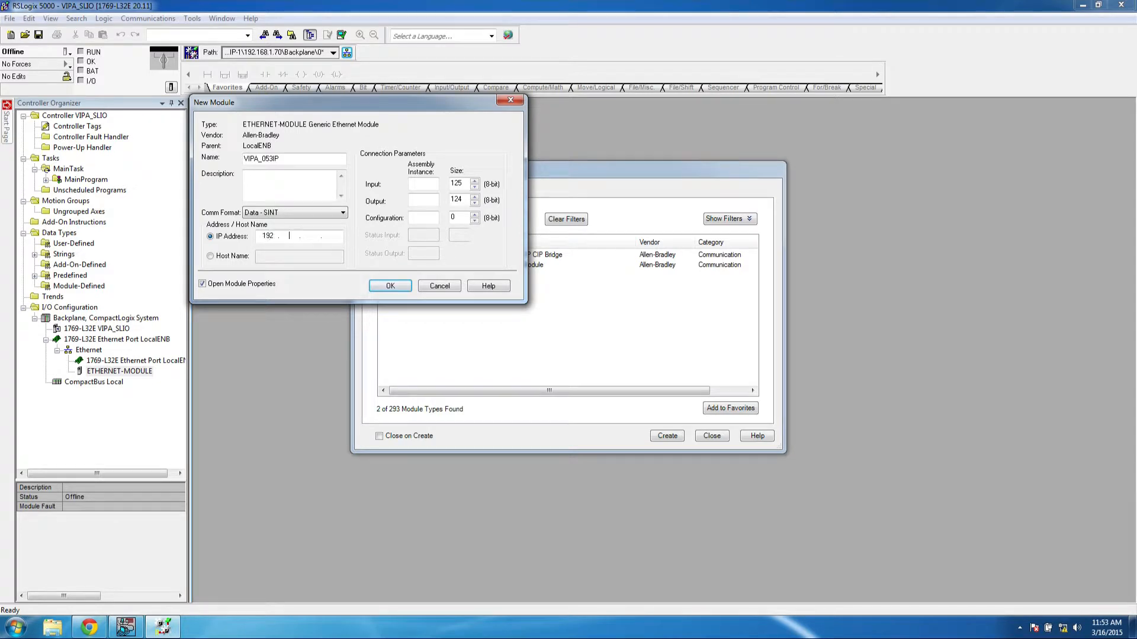
type("168")
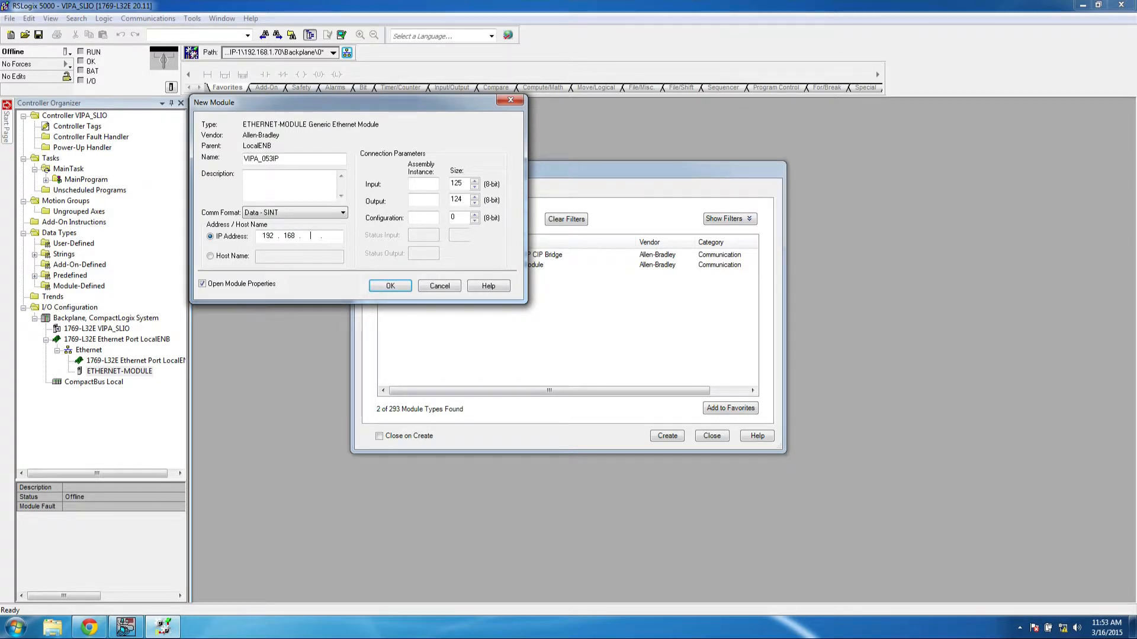
type("1")
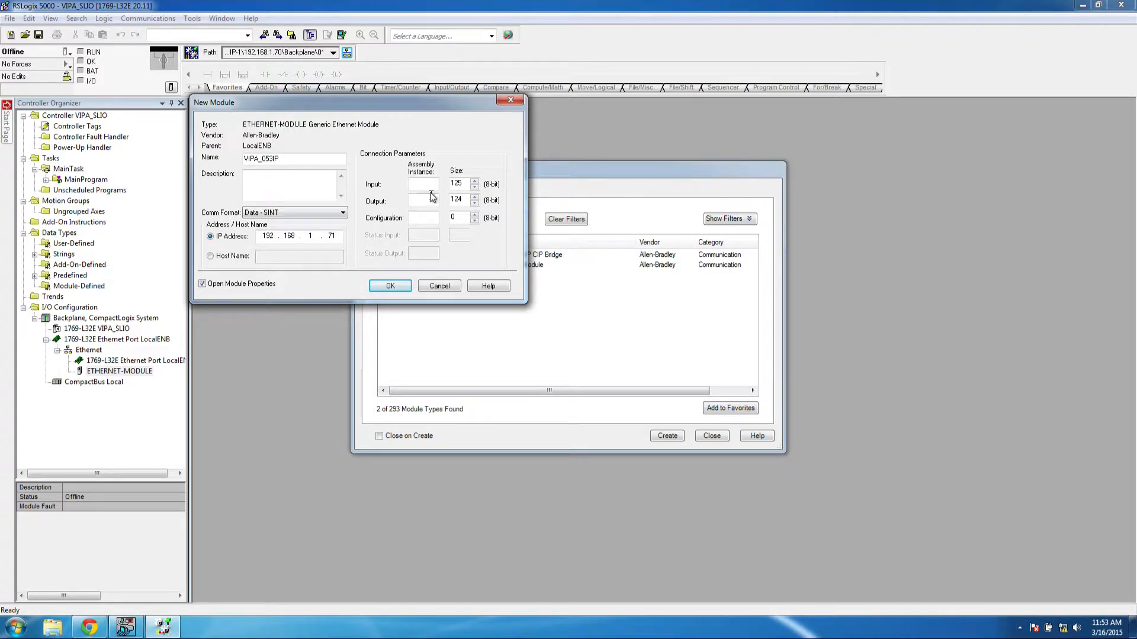
Step: Set assembly instances 20/10/30 with input/output sizes 496 and configuration size 400
left_click(424, 184)
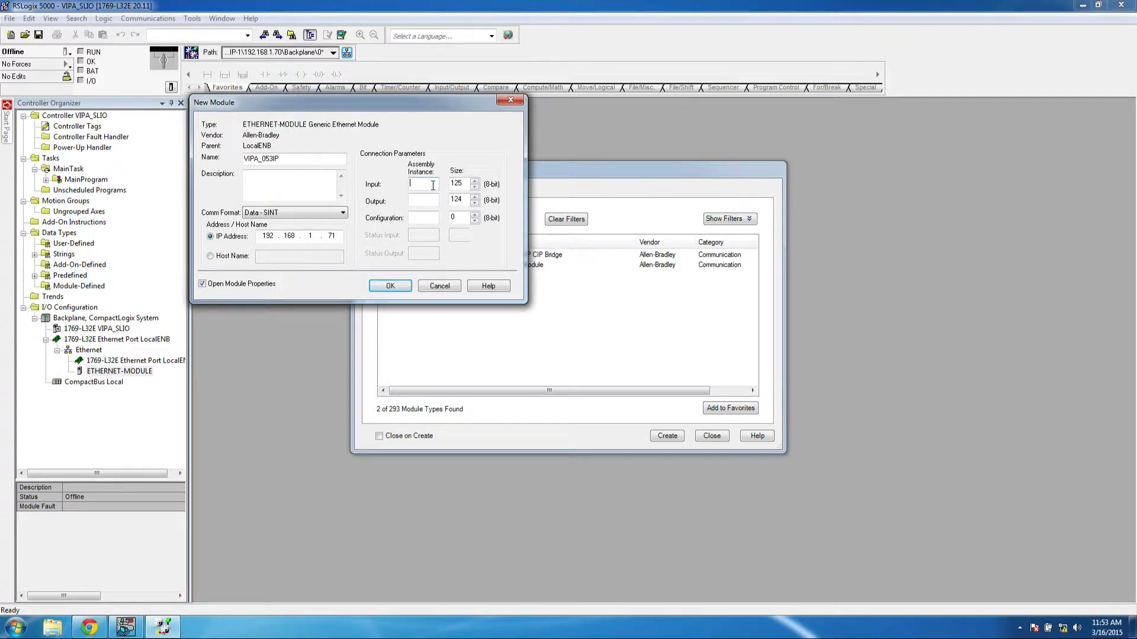
type("20")
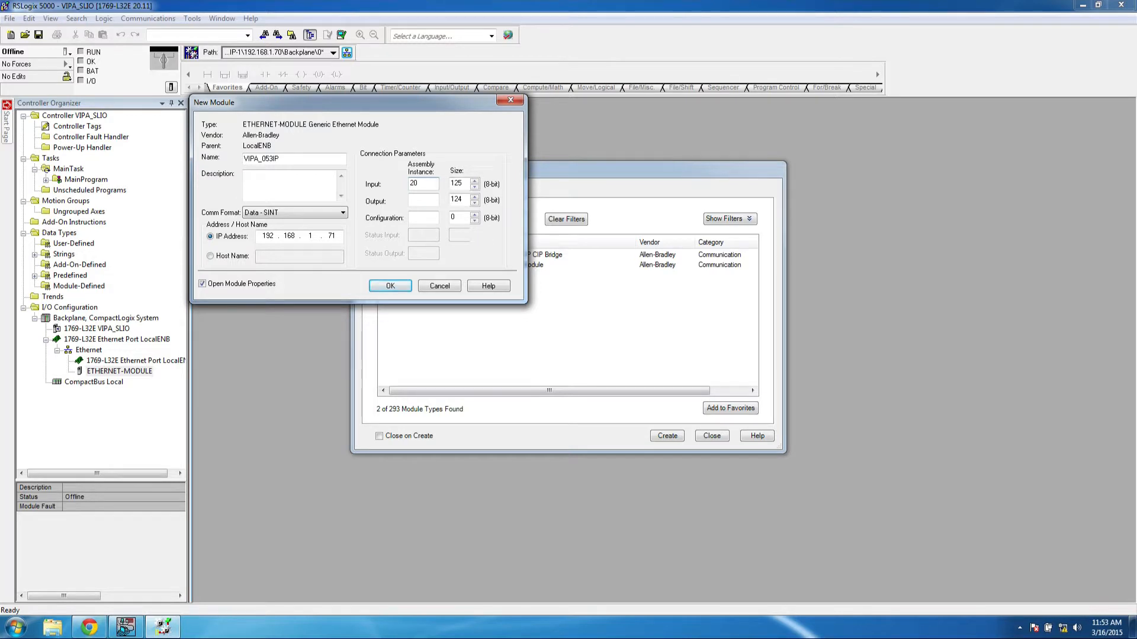
type("10")
type("30")
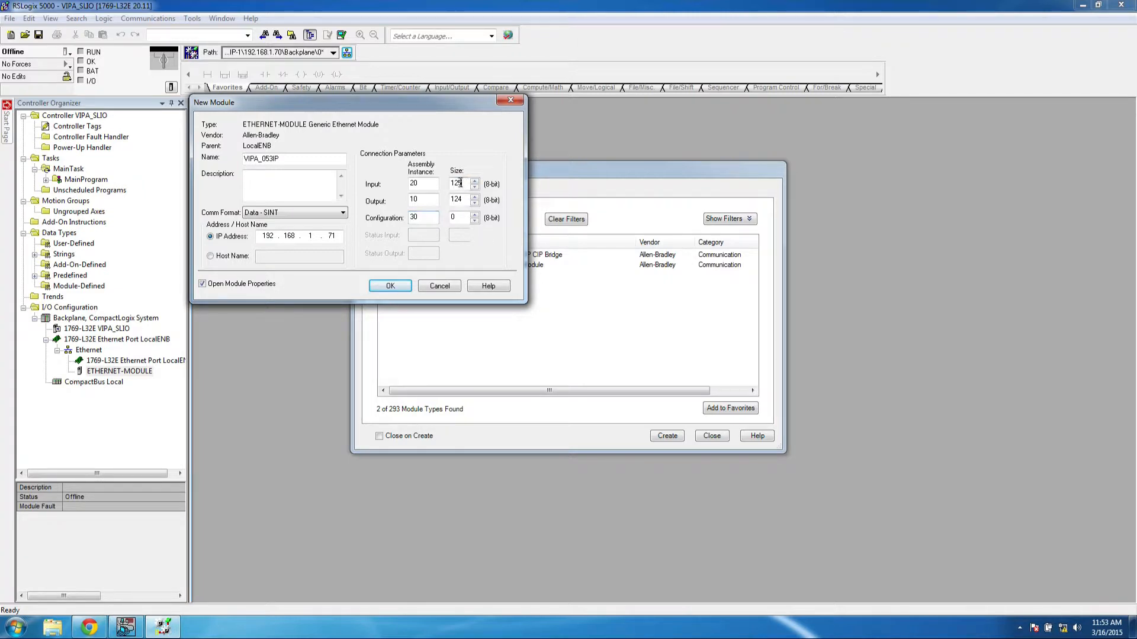
type("496")
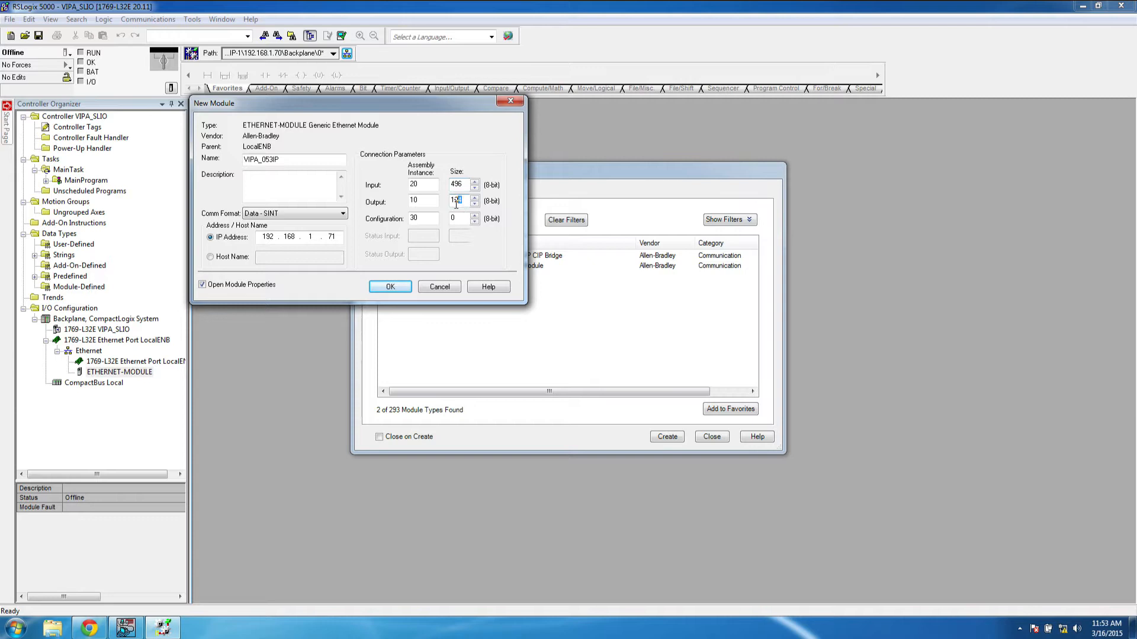
type("496")
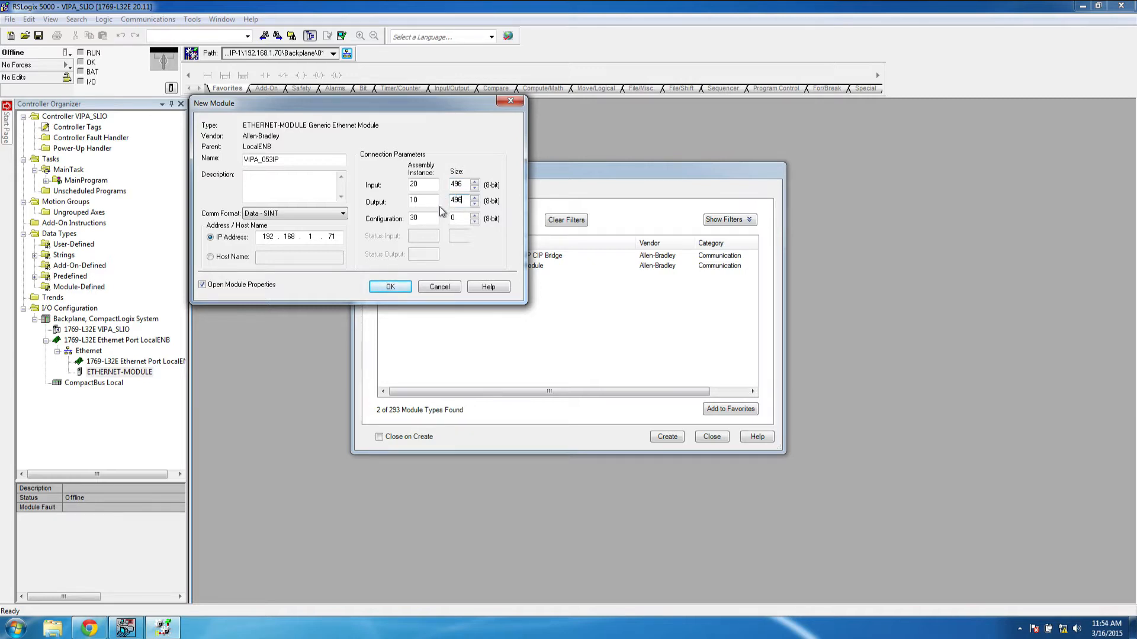
left_click(456, 218)
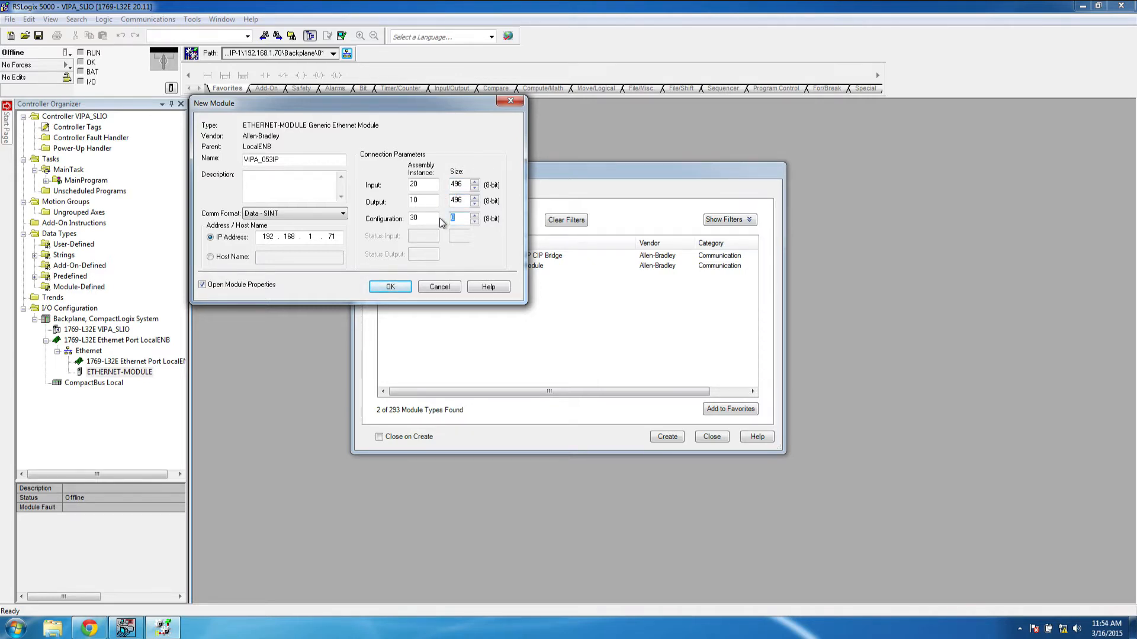
type("400")
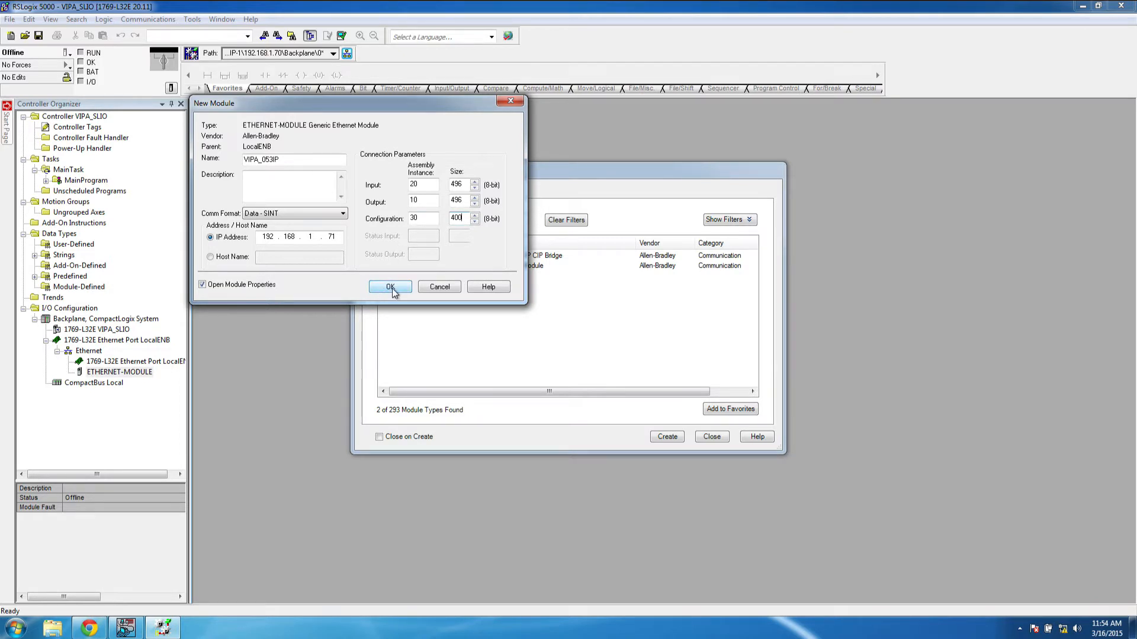
Step: Create VIPA_053IP, review its Connection, Module Info and General tabs, then close properties
left_click(390, 287)
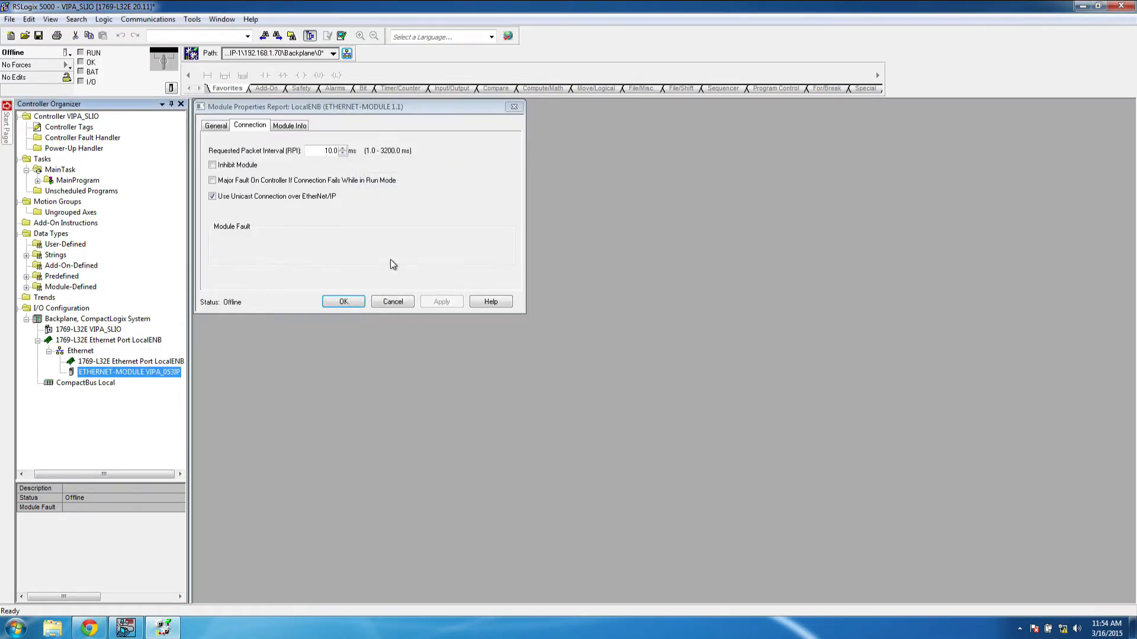
left_click(213, 196)
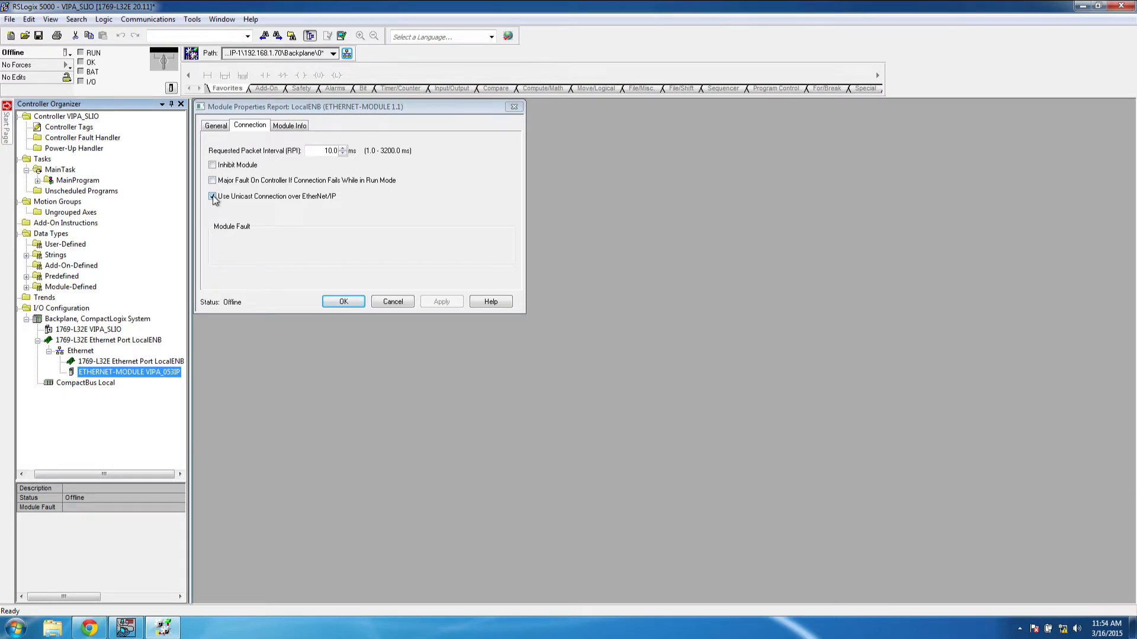
left_click(288, 125)
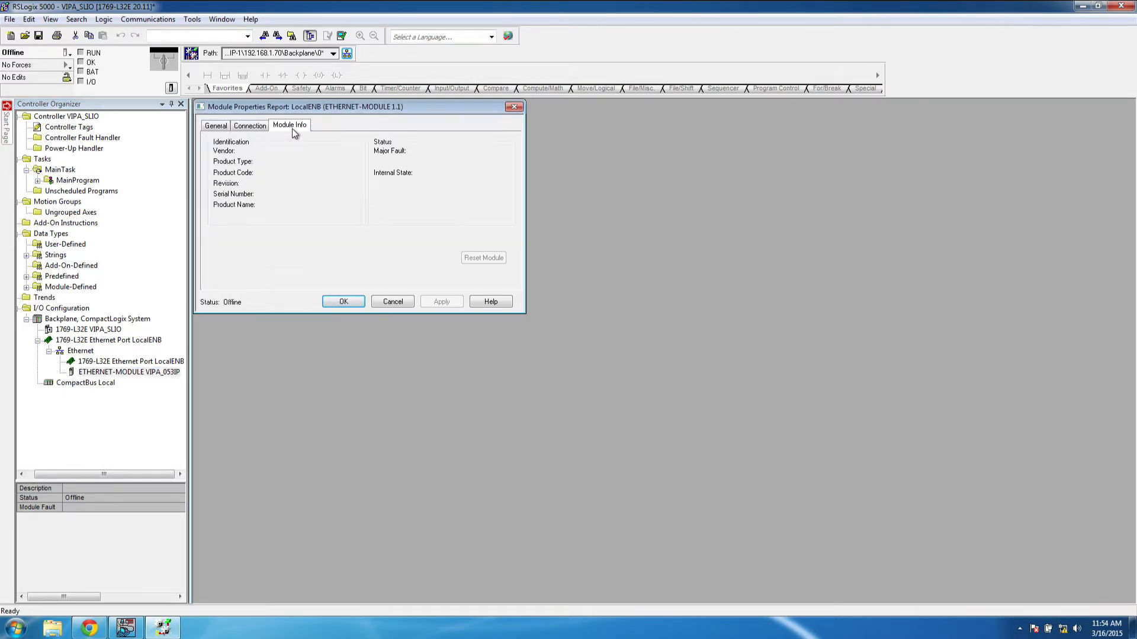
left_click(216, 125)
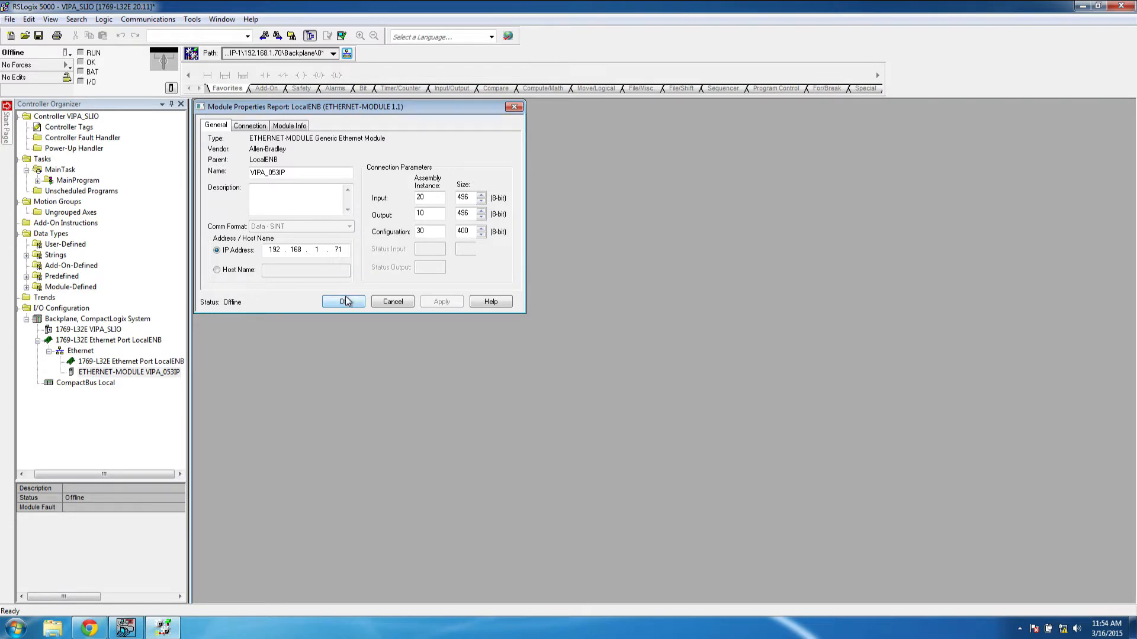
left_click(340, 302)
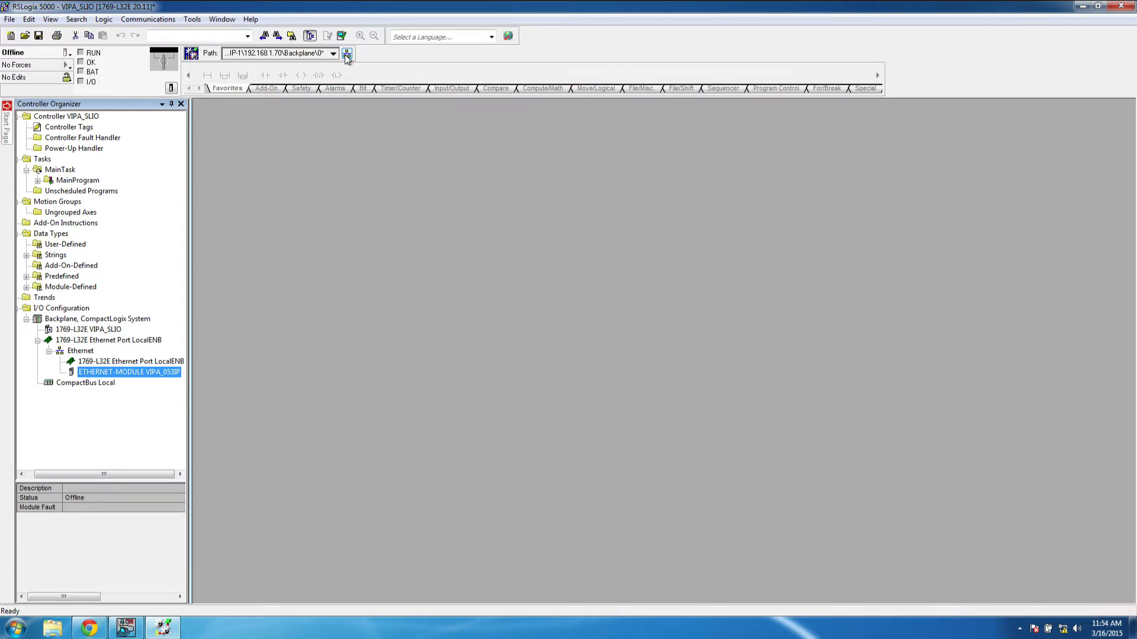
Step: Go online with the controller at 192.168.1.70 and download VIPA_SLIO despite the warning
left_click(346, 53)
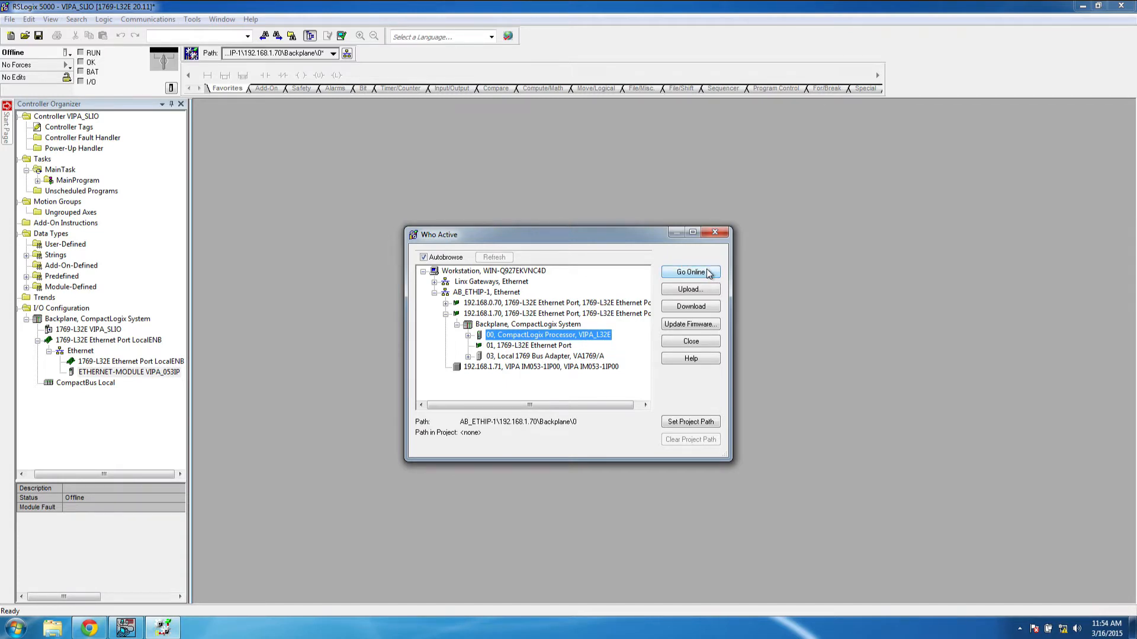
left_click(689, 272)
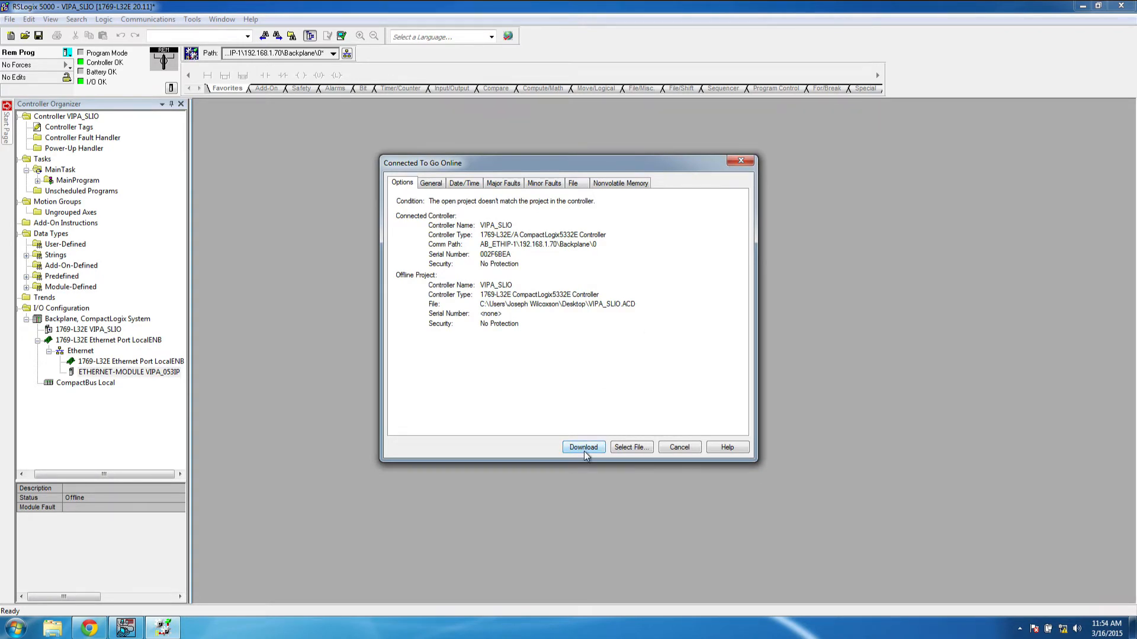
left_click(583, 447)
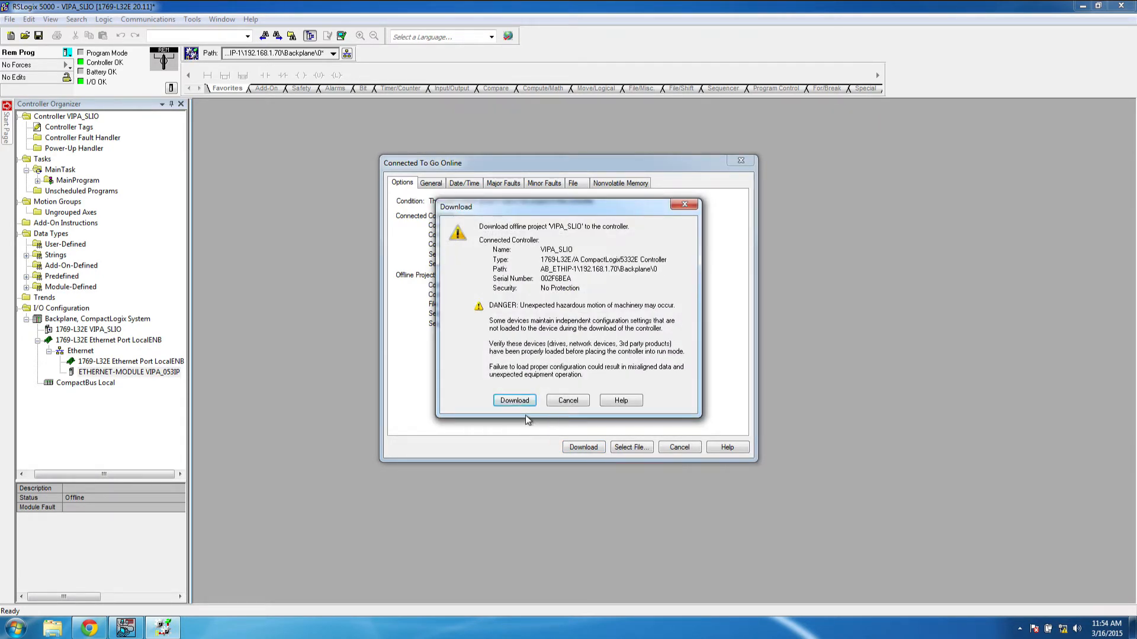
left_click(514, 401)
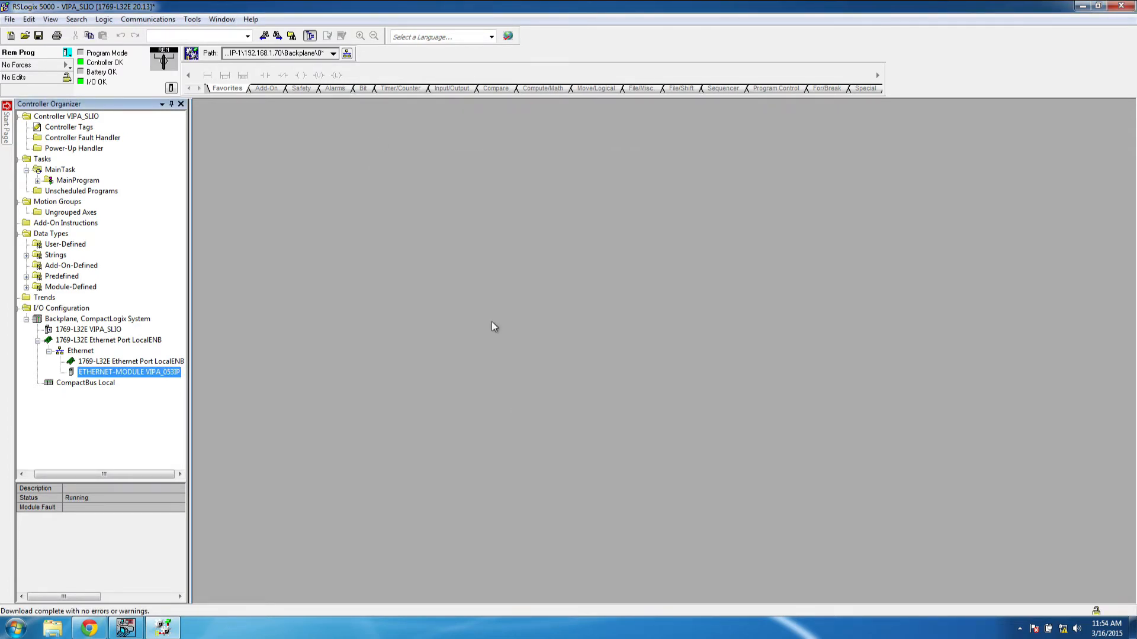
Step: Switch the controller to Remote Run mode and confirm the change
left_click(130, 52)
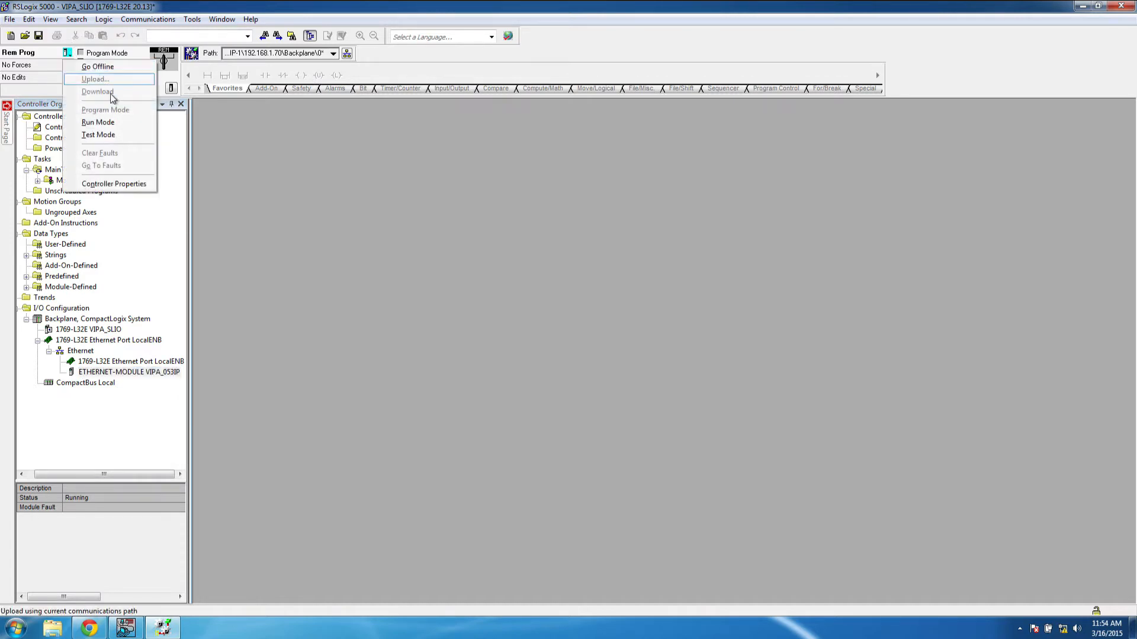
left_click(98, 122)
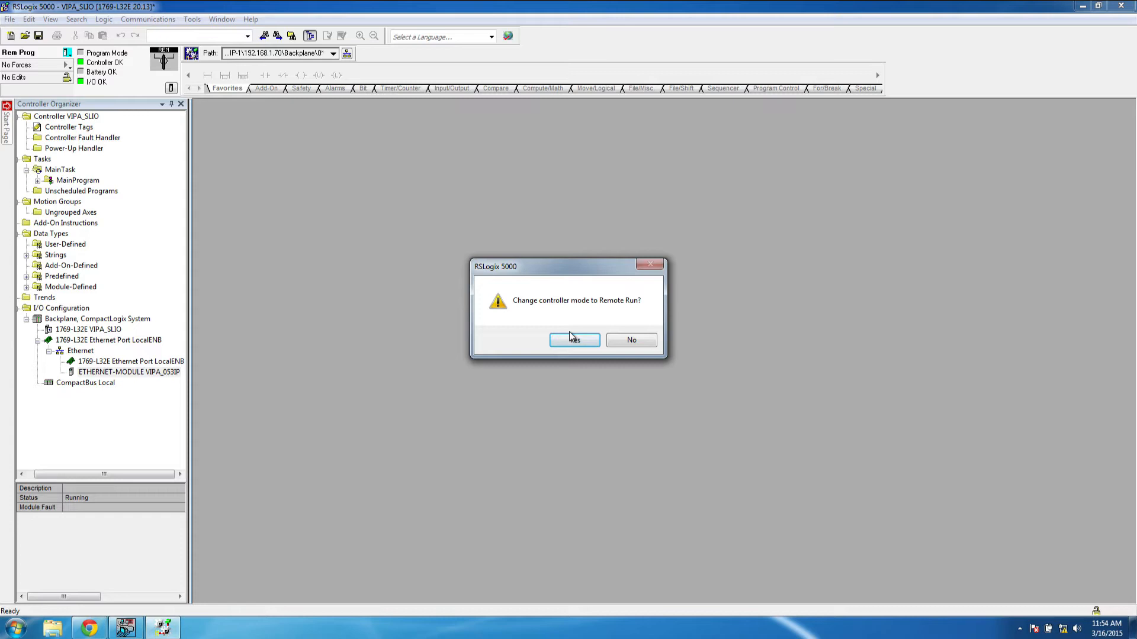
left_click(574, 340)
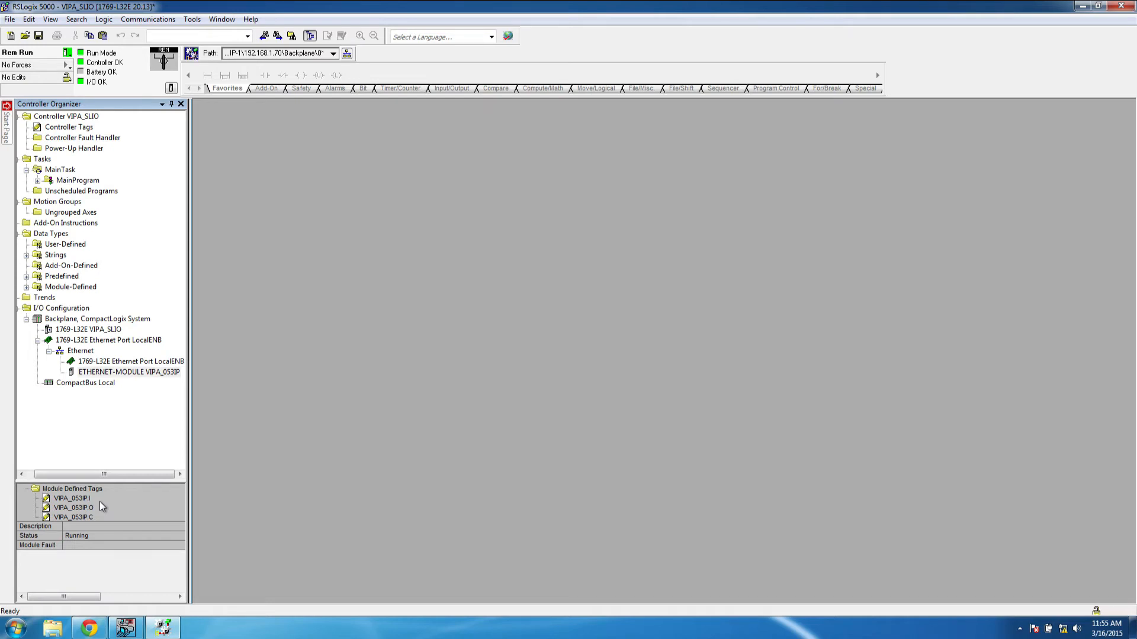
mouse_move(103, 561)
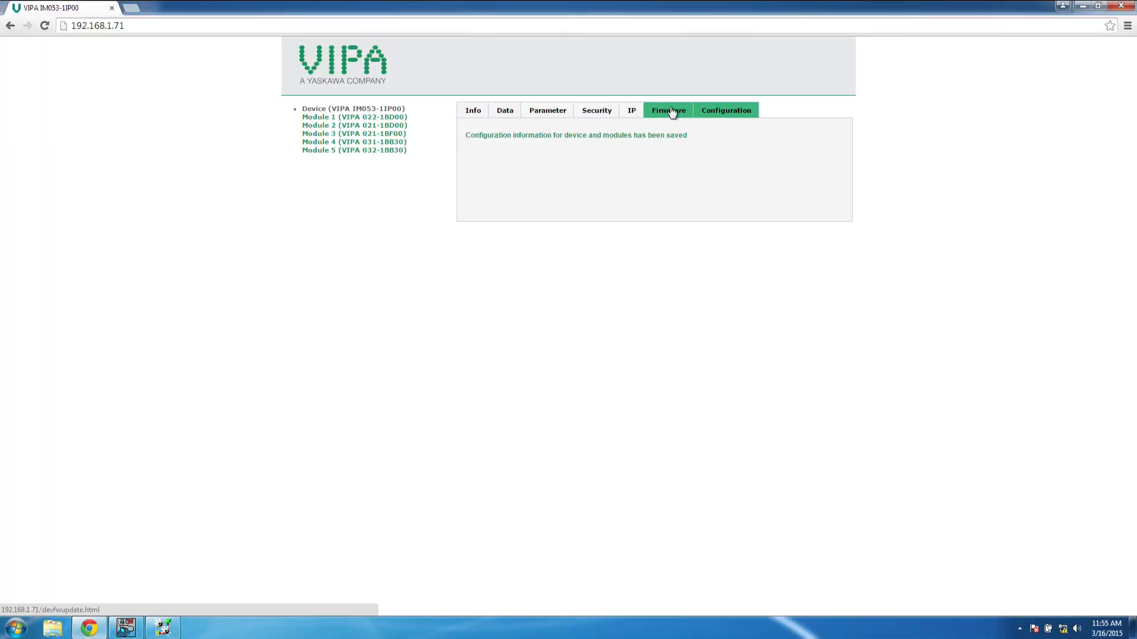
Step: Reload the VIPA coupler page and reopen its Configuration tab
left_click(724, 110)
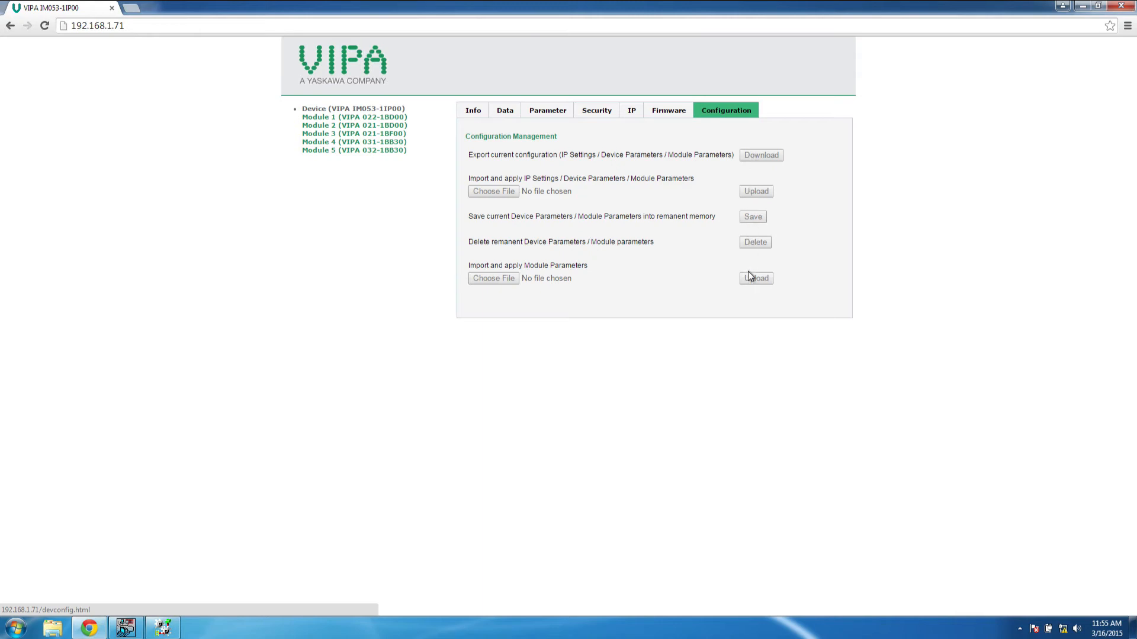
mouse_move(403, 489)
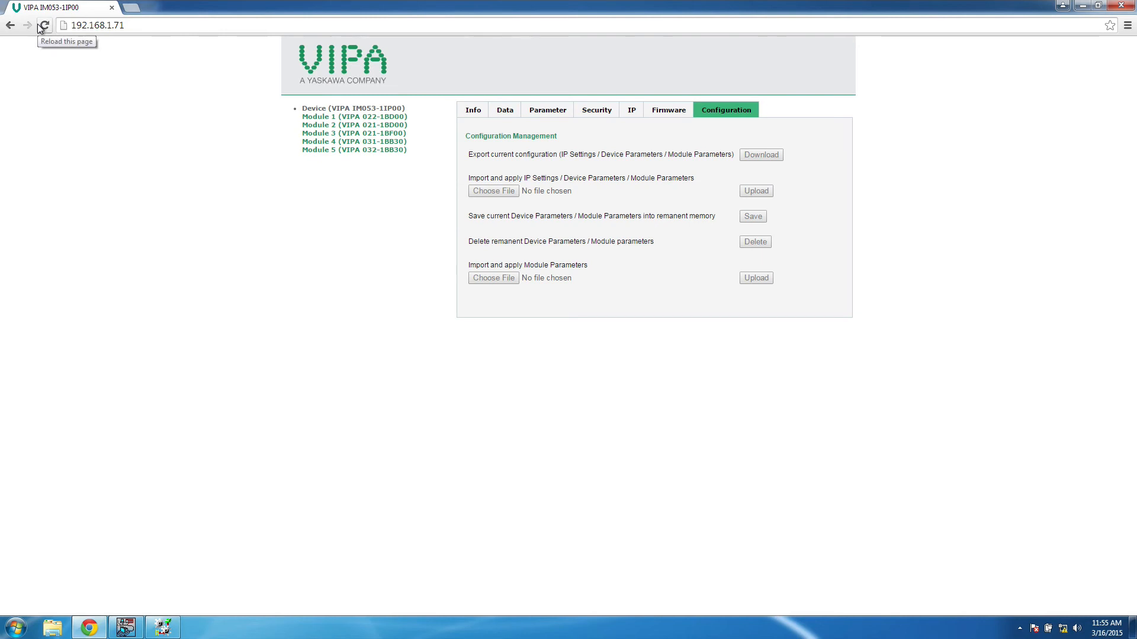
left_click(472, 110)
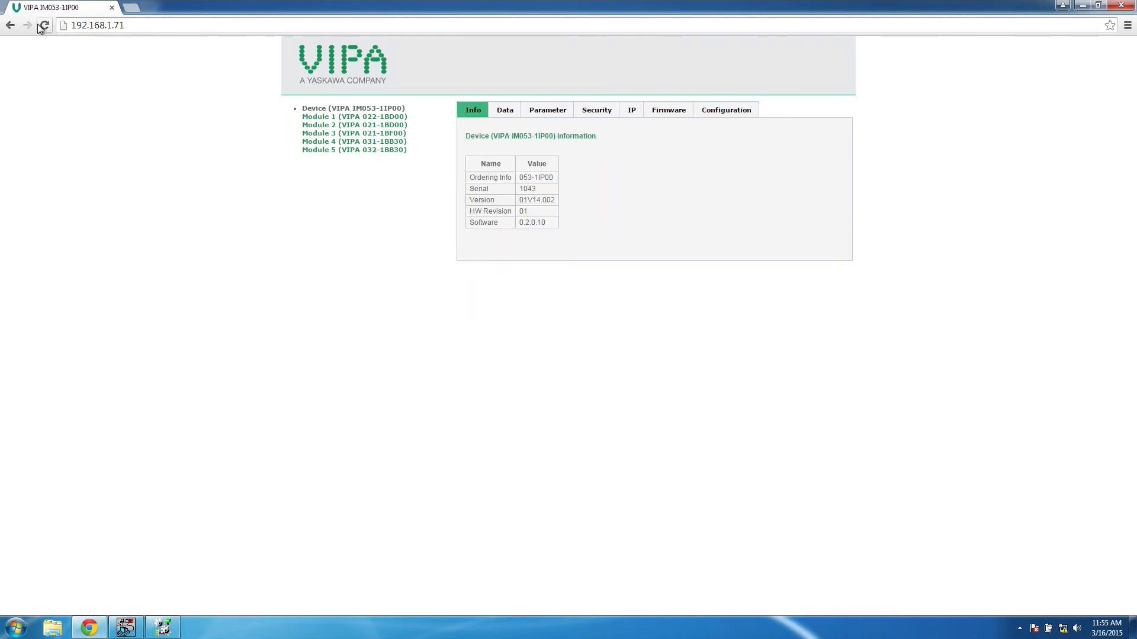
left_click(725, 109)
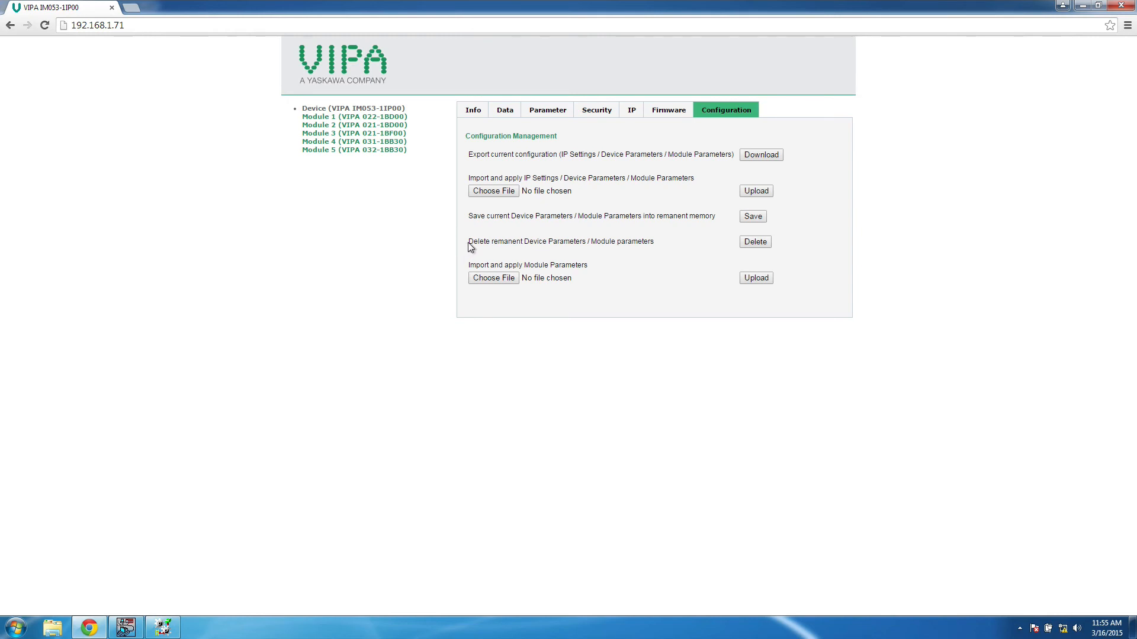
triple_click(559, 241)
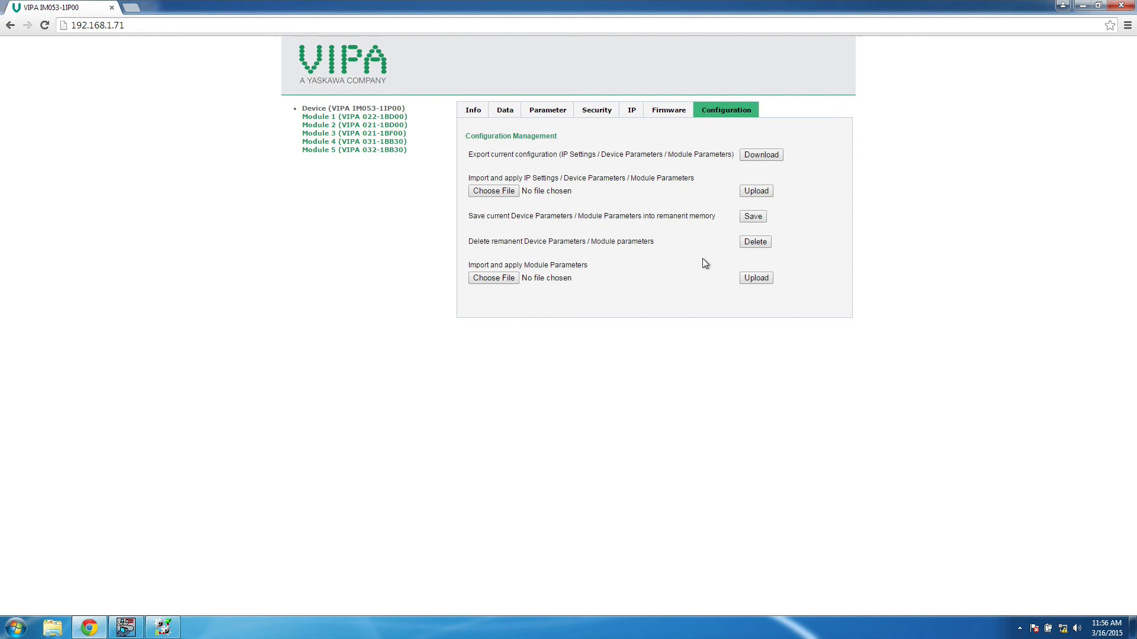
Step: Delete the remanent device and module parameters for all modules, then resave the current configuration to remanent memory
left_click(753, 241)
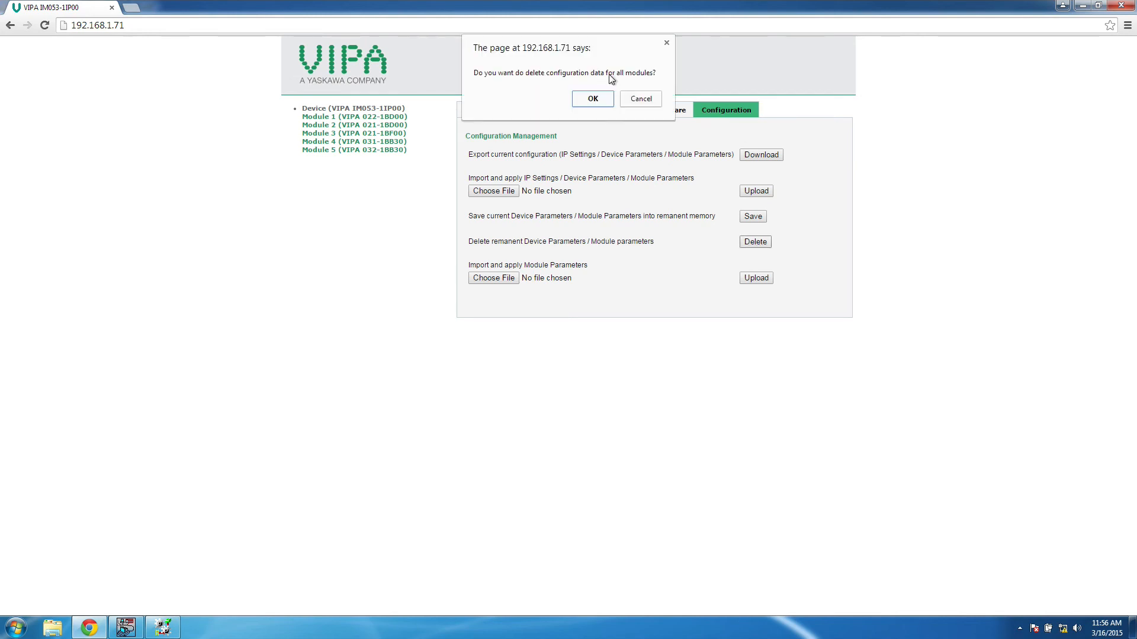
left_click(592, 99)
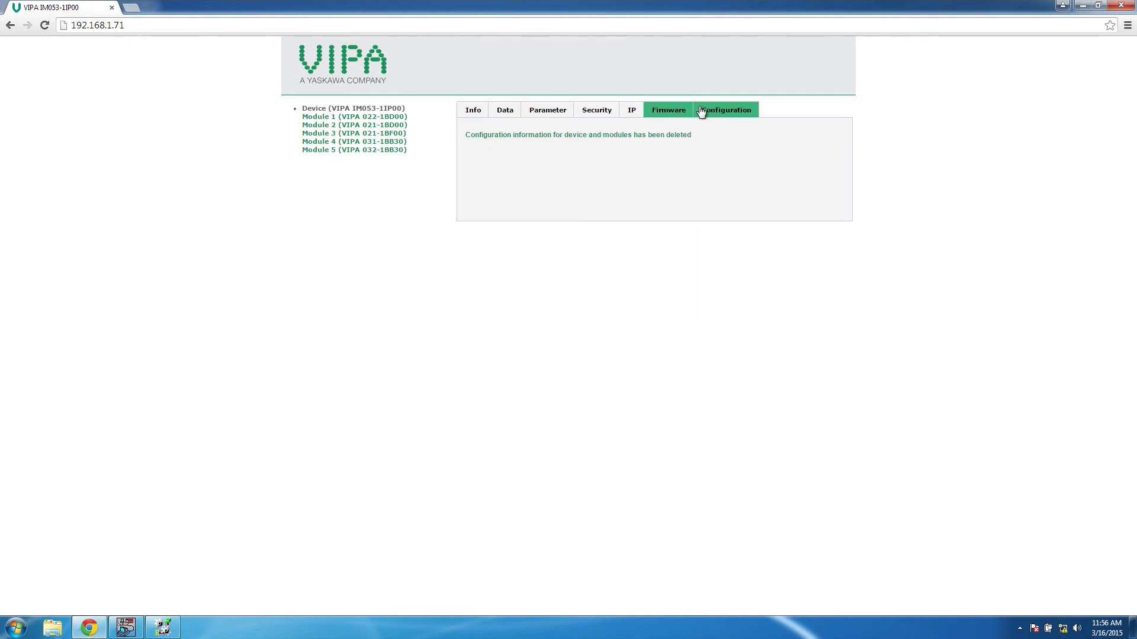
left_click(724, 109)
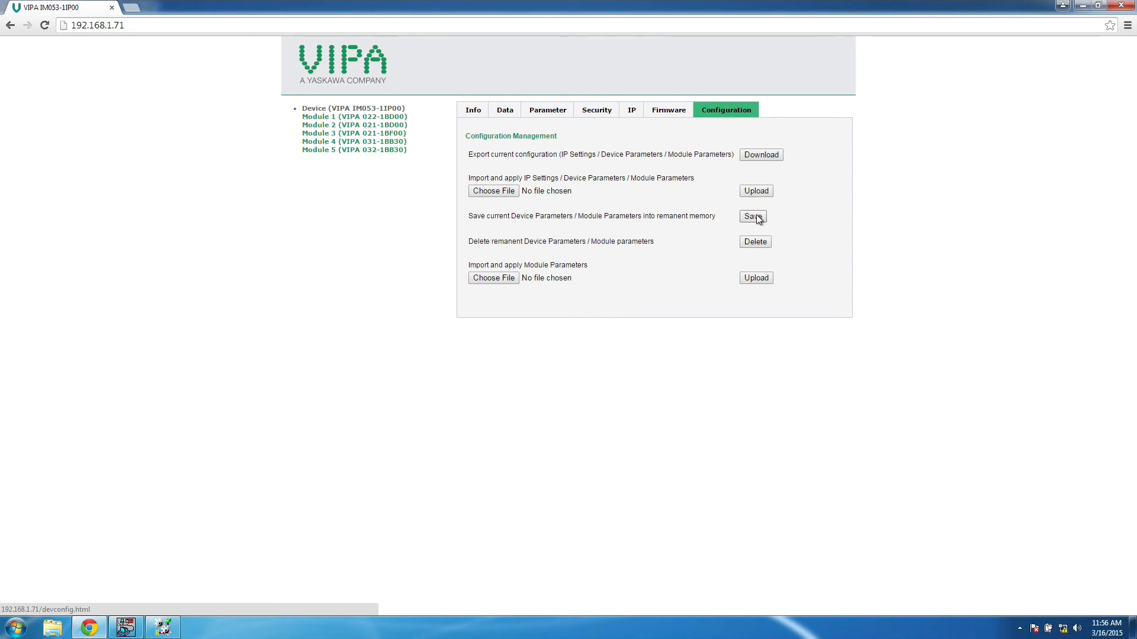
left_click(752, 216)
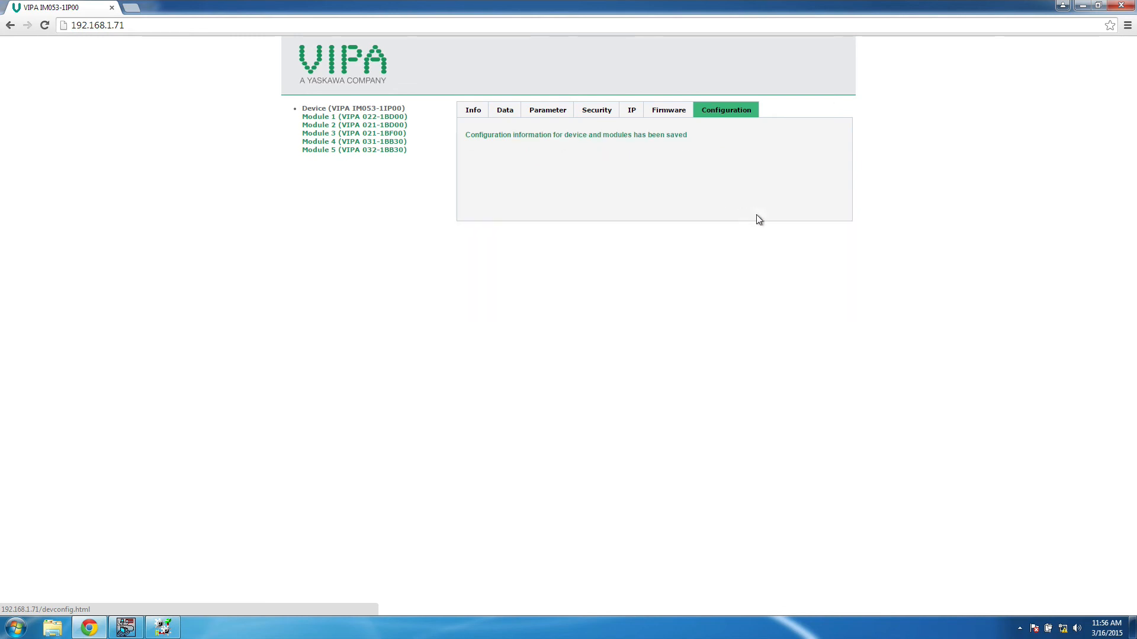
mouse_move(710, 188)
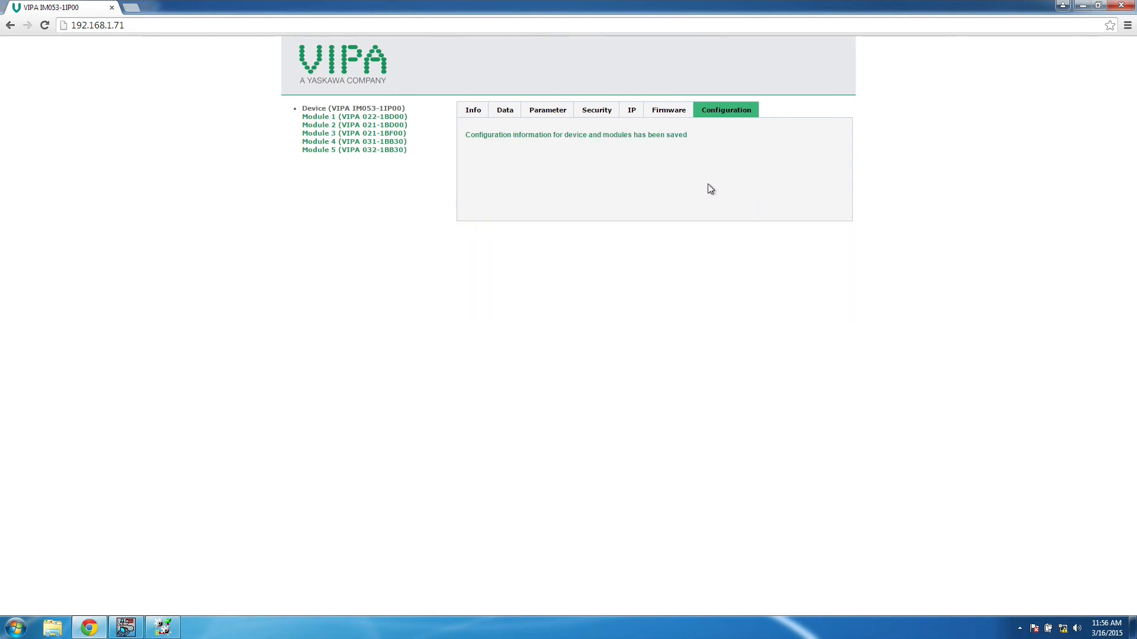